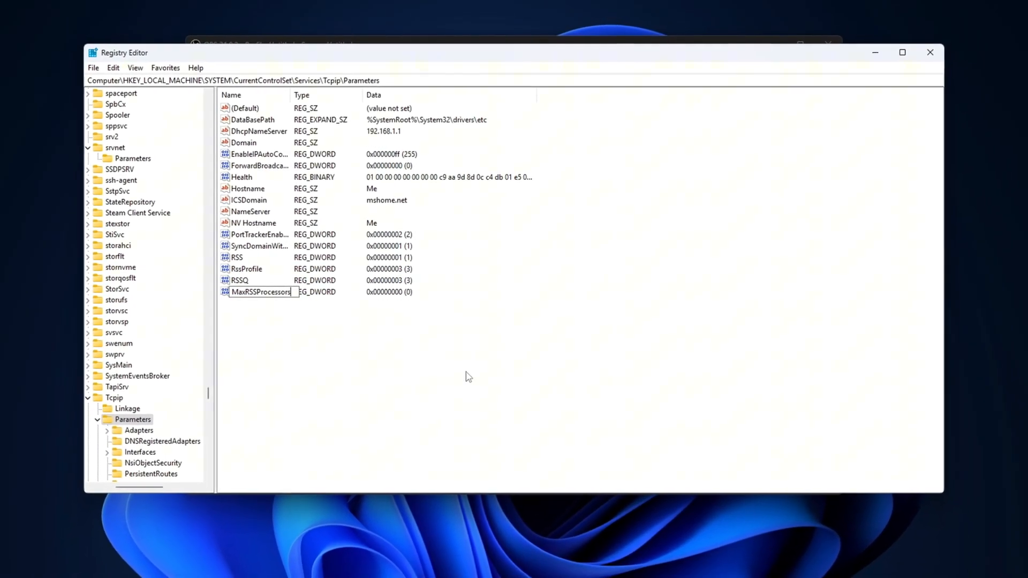
Set MaxRSSProcessors data to 4 and check processor core count in Task Manager
double_click(260, 291)
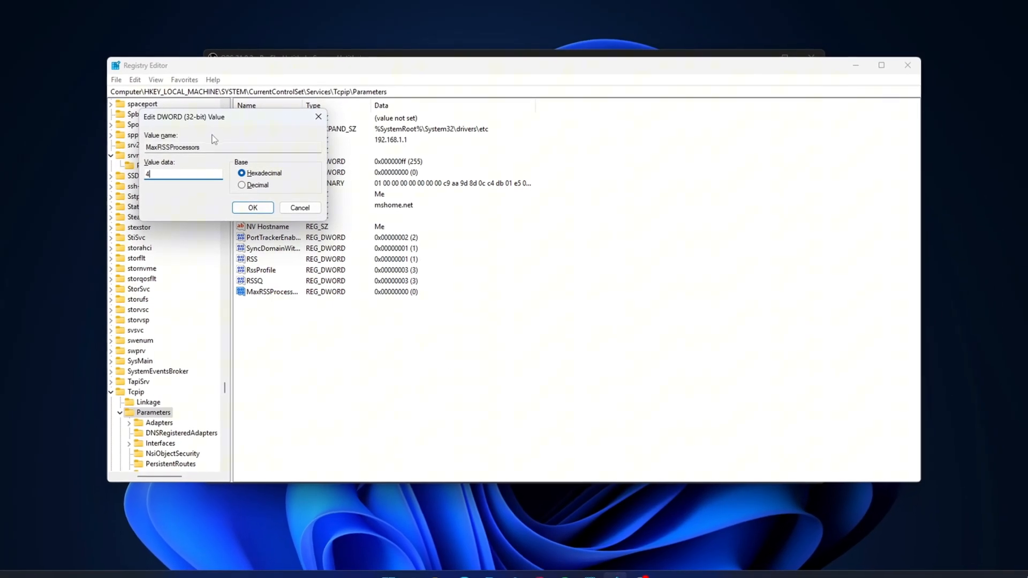
left_click(252, 207)
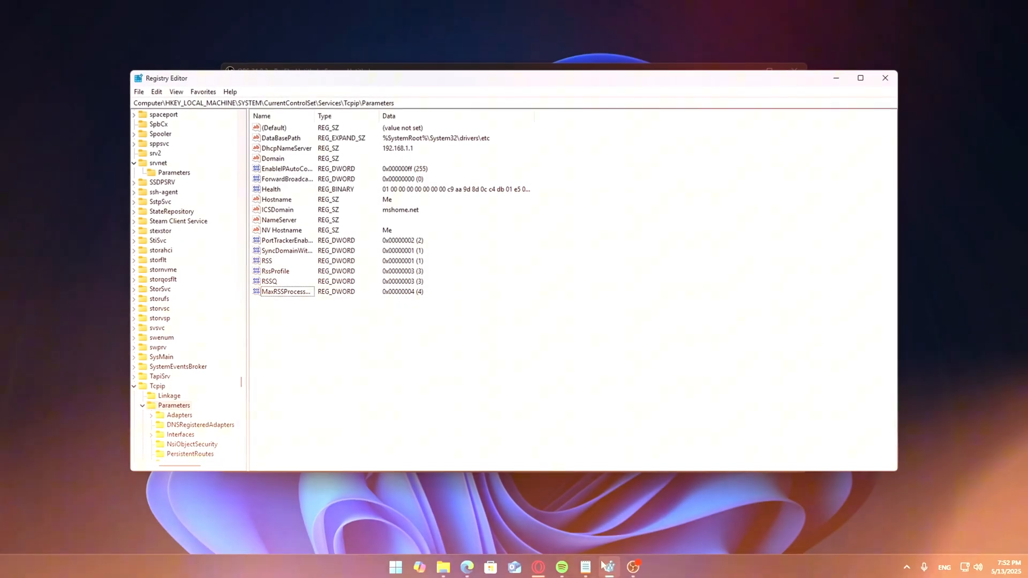
left_click(608, 567)
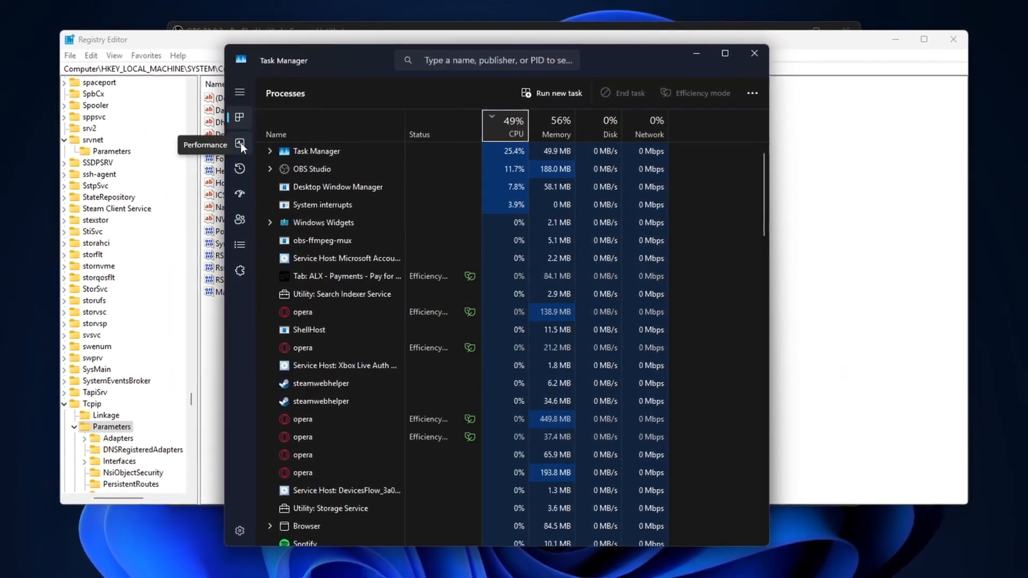
left_click(240, 144)
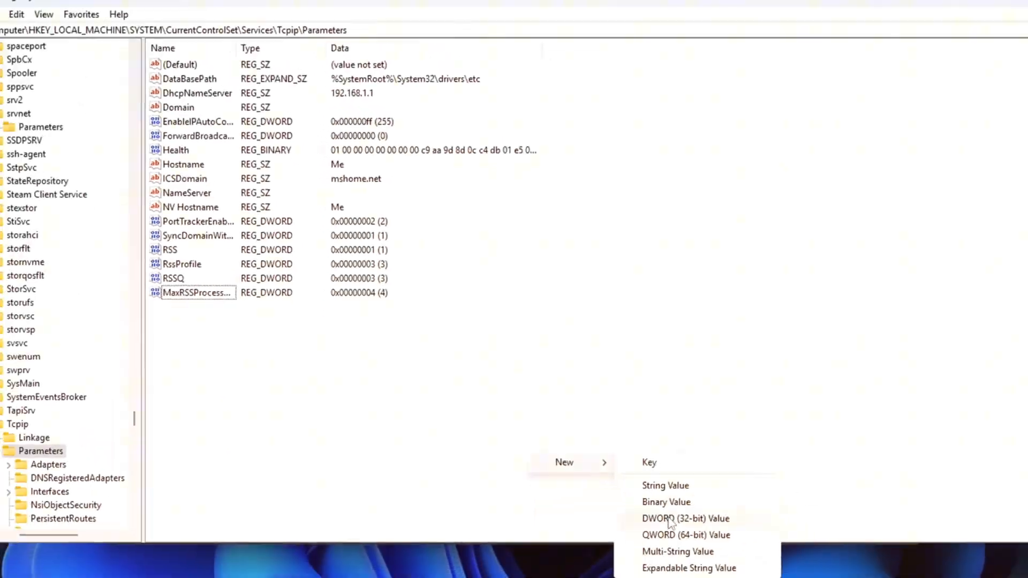
left_click(684, 518)
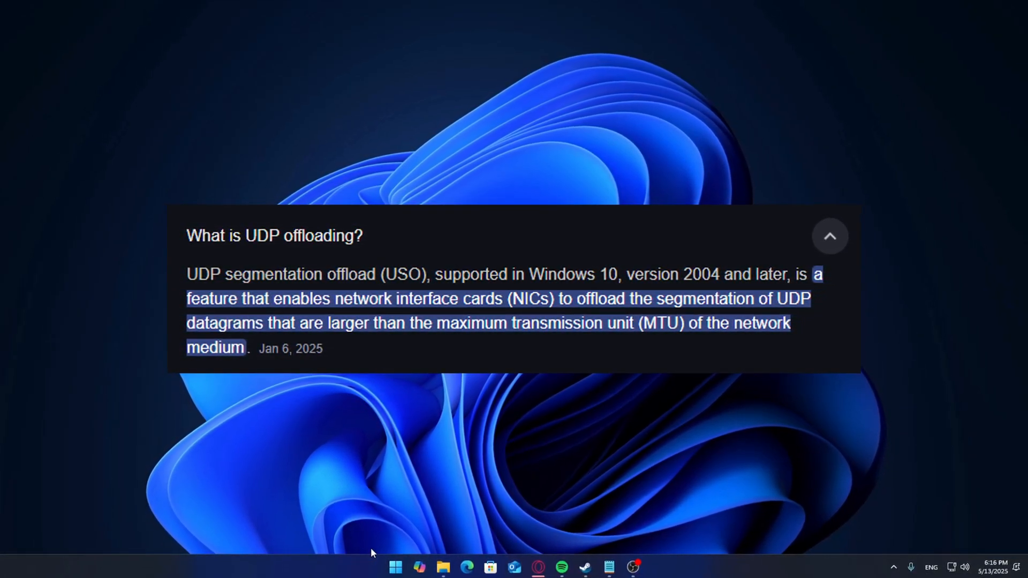
left_click(831, 235)
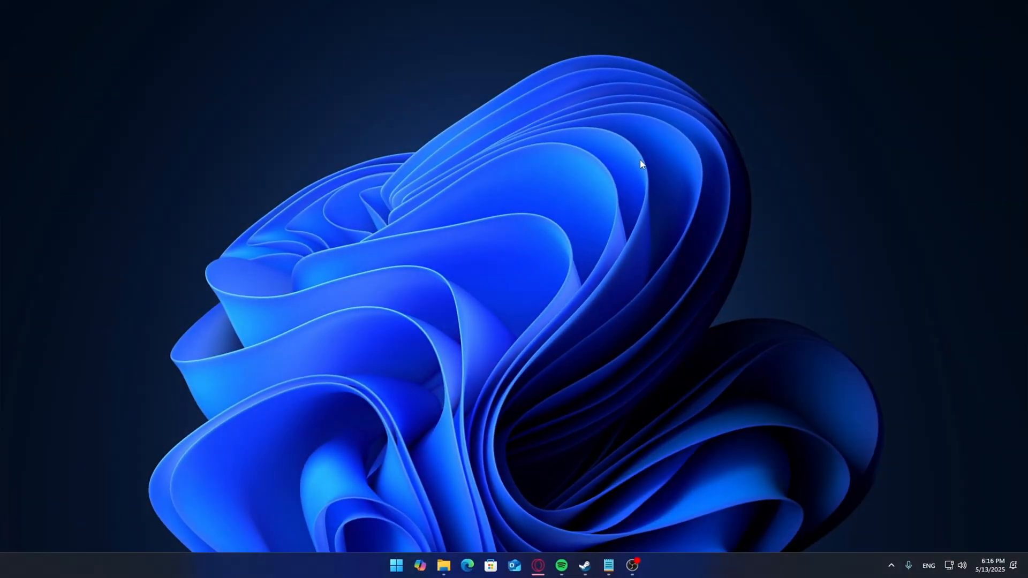
Run netsh interface tcp set global autotuninglevel=disabled in an administrator Command Prompt
type("cmd")
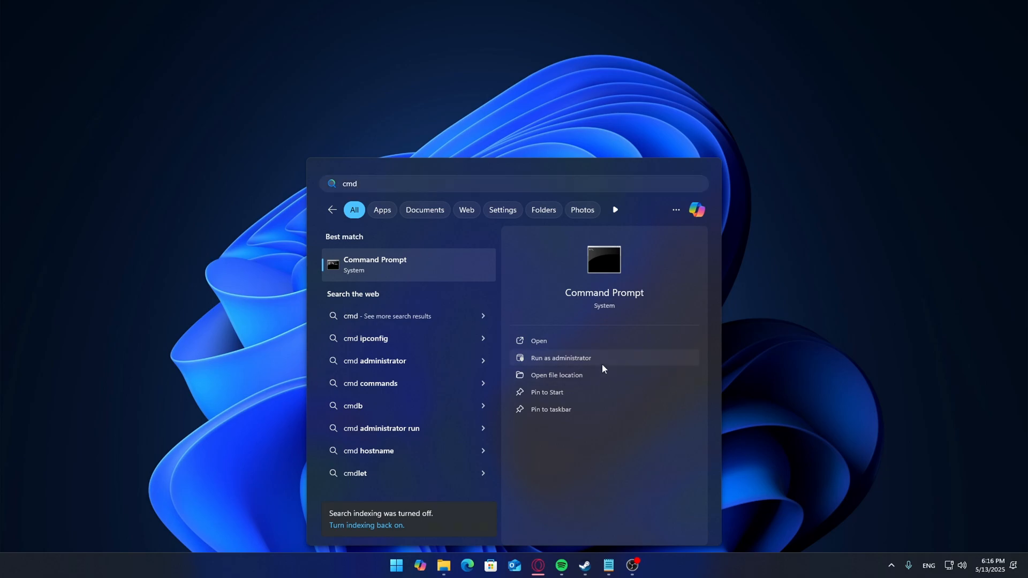
left_click(560, 358)
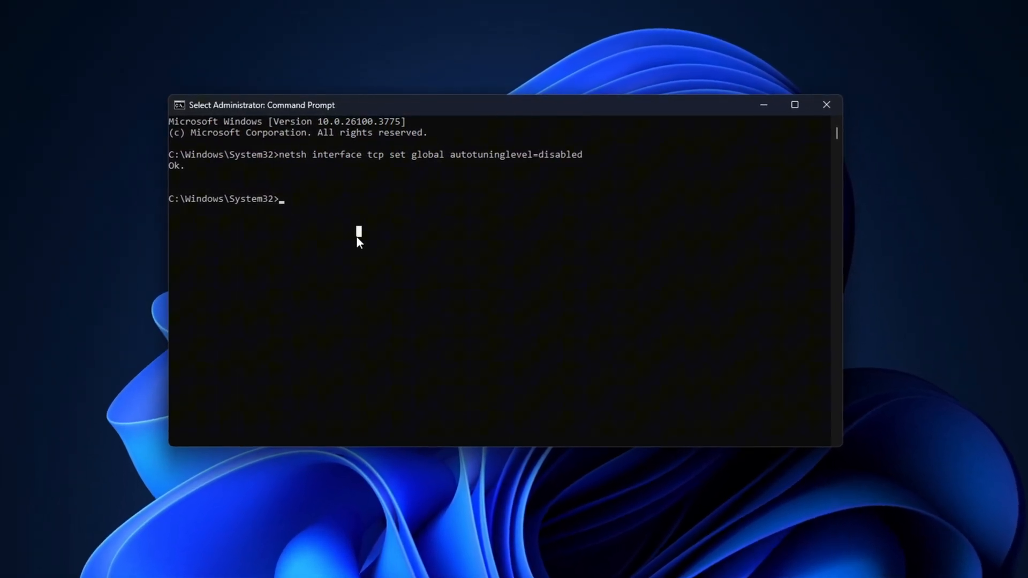
type("cls")
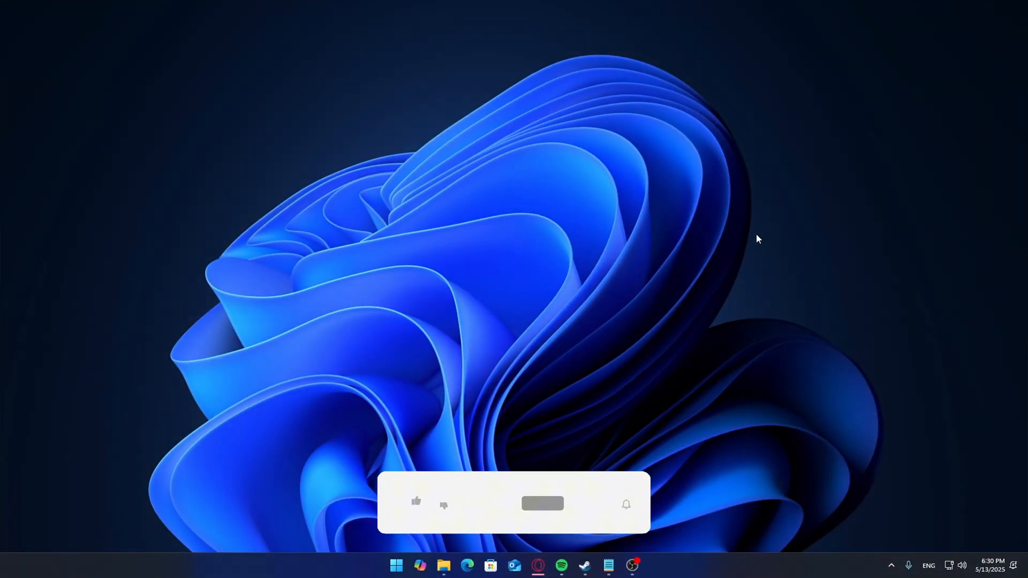
Launch regedit from the Win+R Run dialog, landing on the AFD Parameters key
key("Win+r")
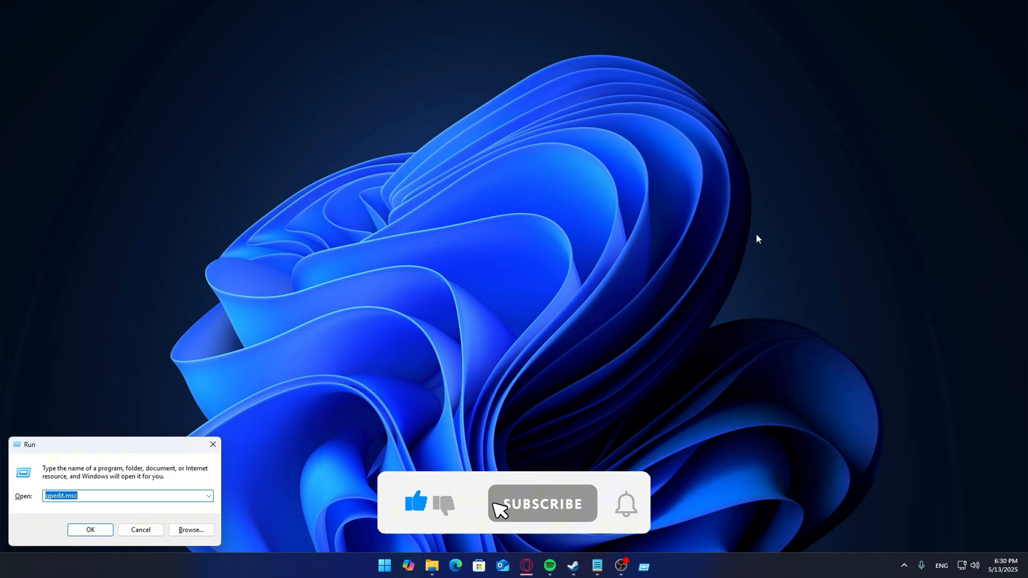
left_click(542, 503)
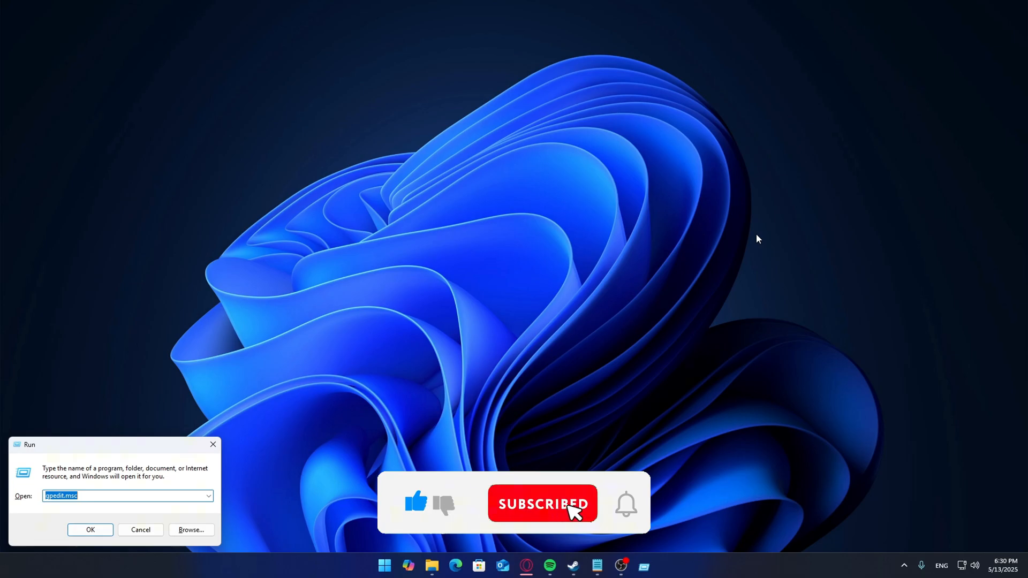
mouse_move(630, 510)
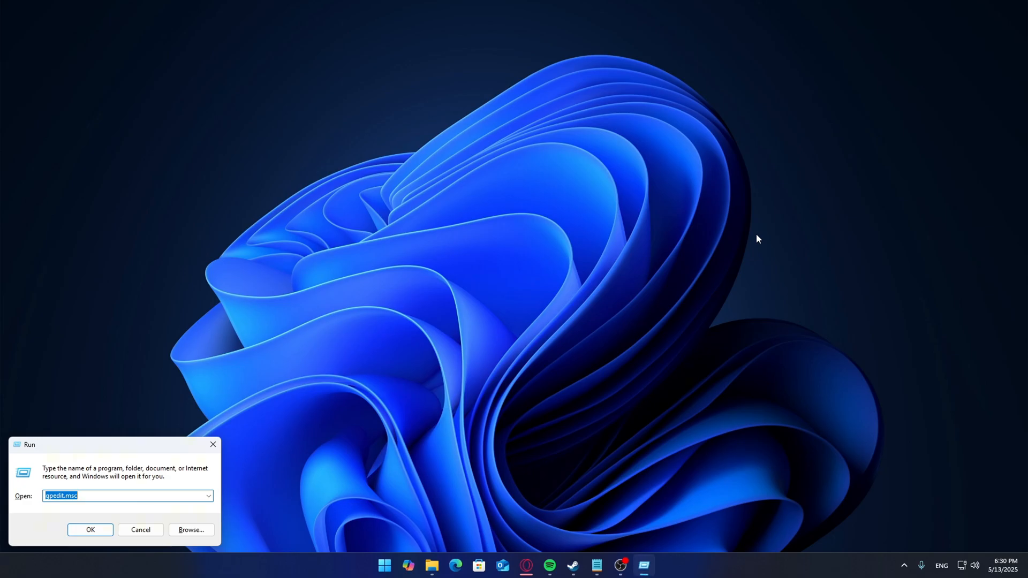
type("regedit")
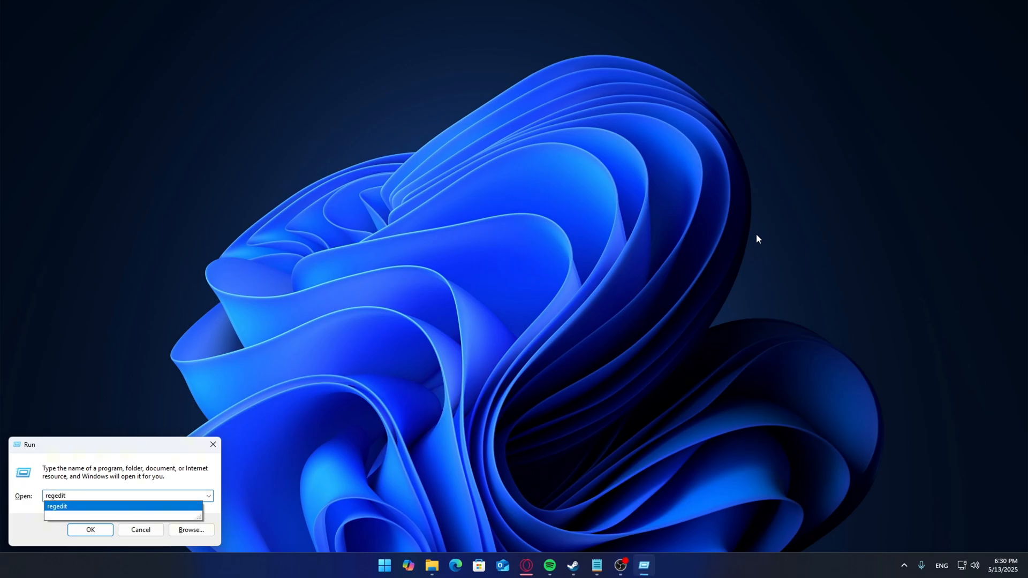
left_click(90, 531)
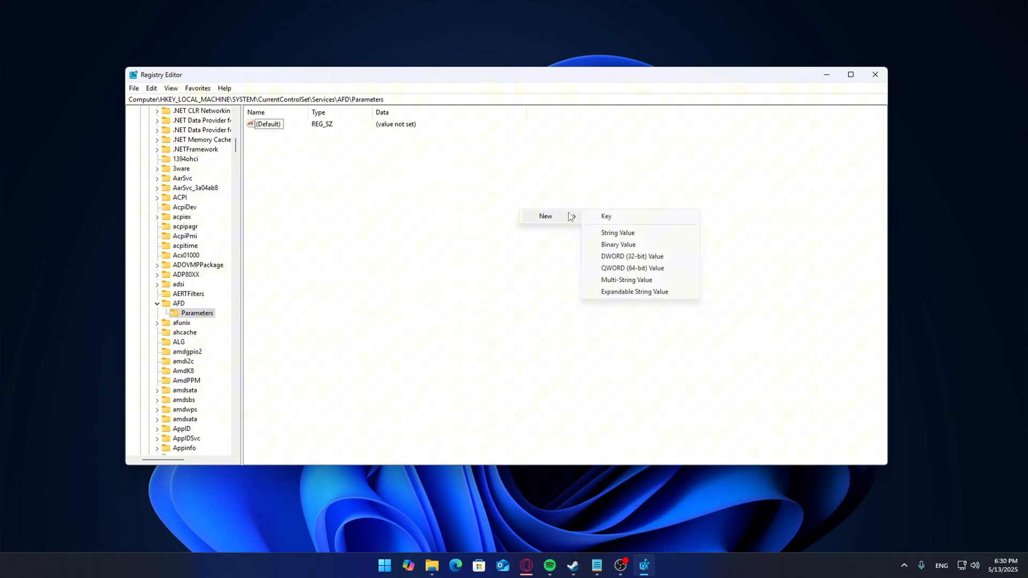
mouse_move(648, 237)
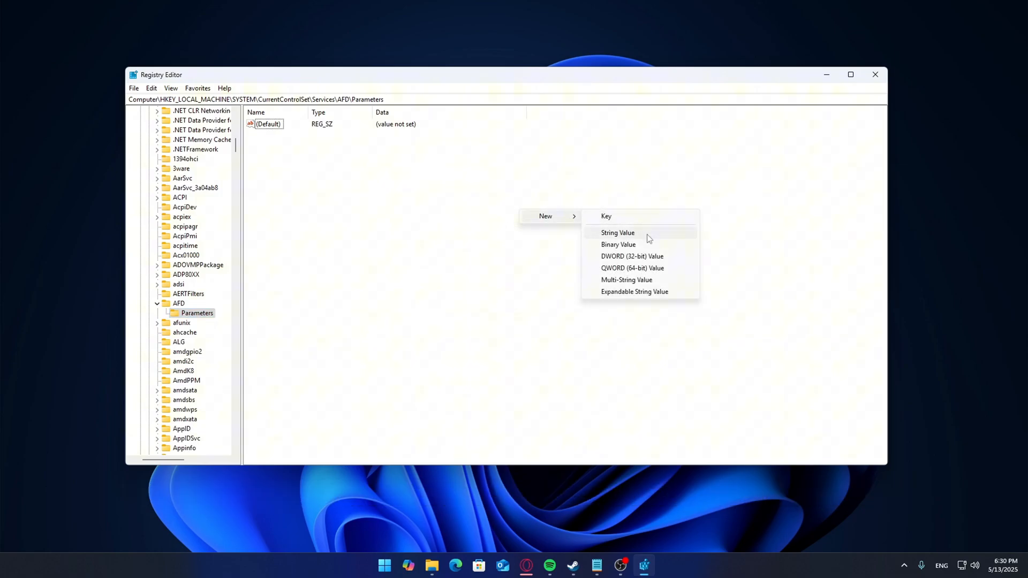
Create a new DWORD under AFD Parameters named FastSendDatagramThreshold
left_click(632, 256)
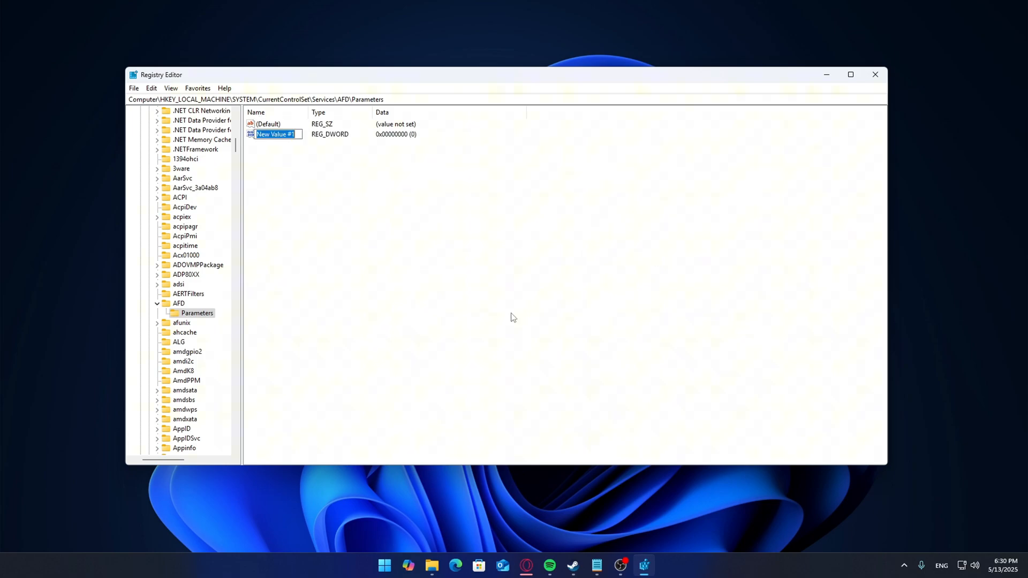
right_click(275, 134)
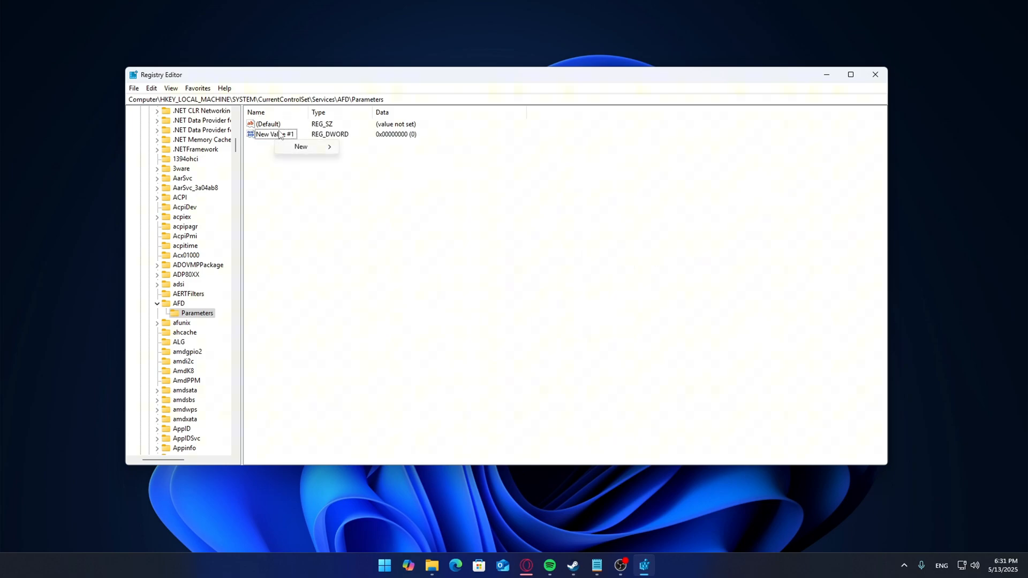
type("FastSendDatagramThreshold")
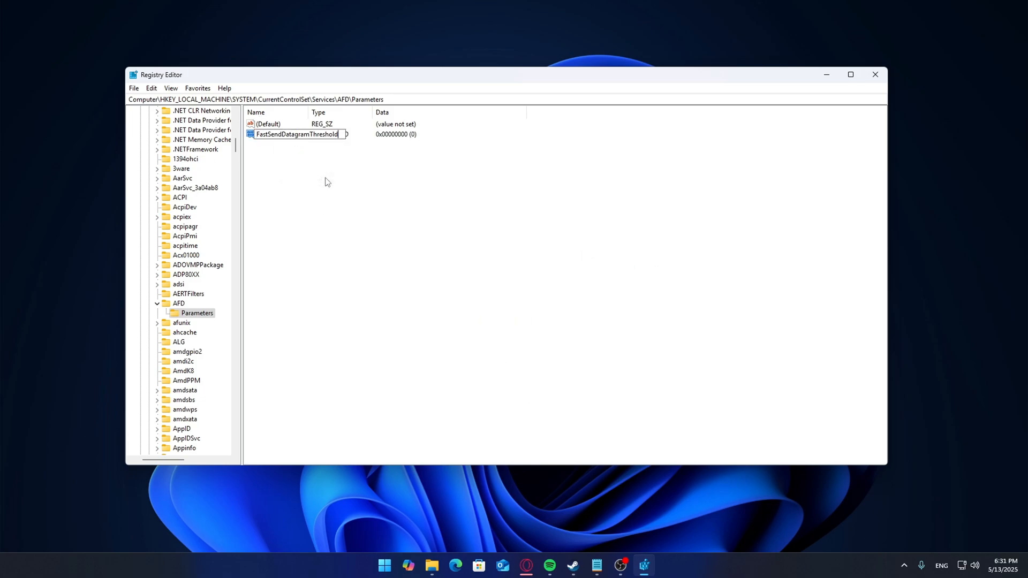
Give FastSendDatagramThreshold a decimal data value of 40960
double_click(297, 134)
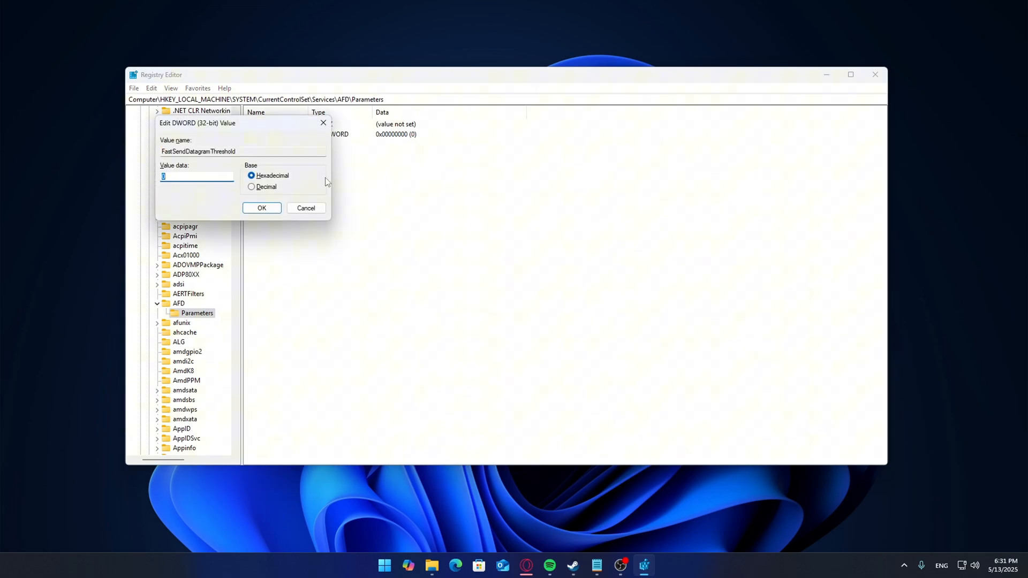
left_click(252, 186)
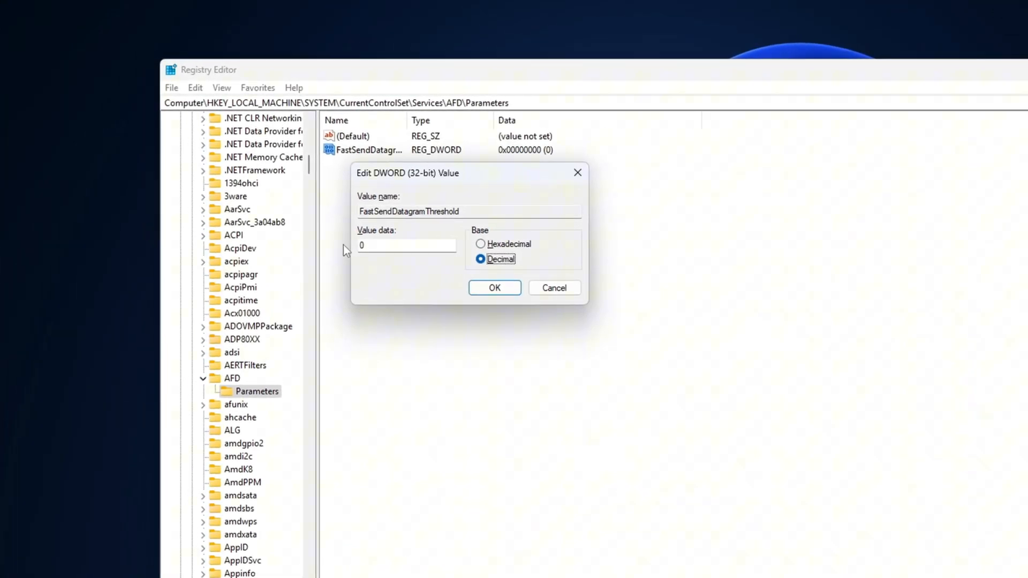
type("40")
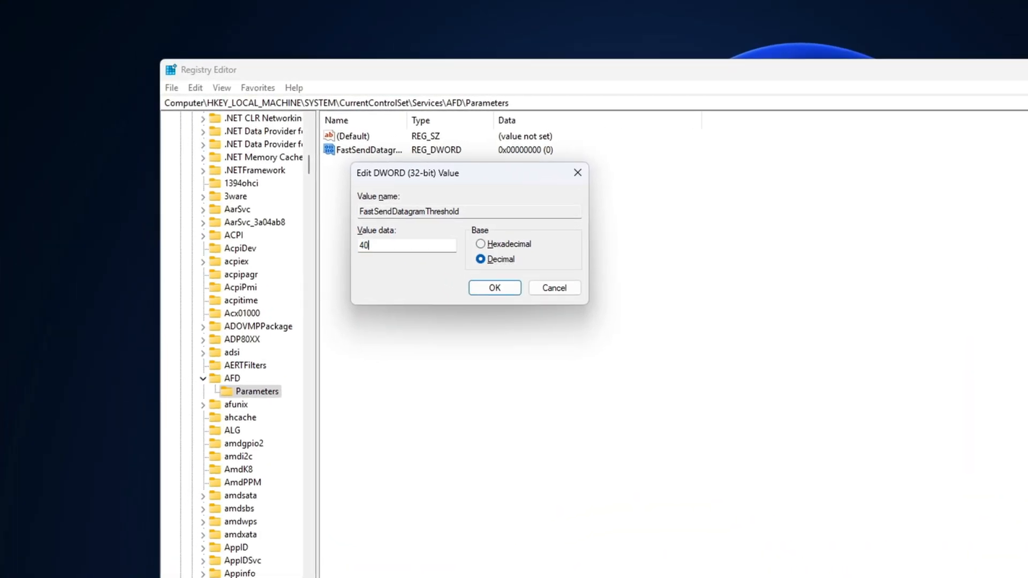
left_click(494, 287)
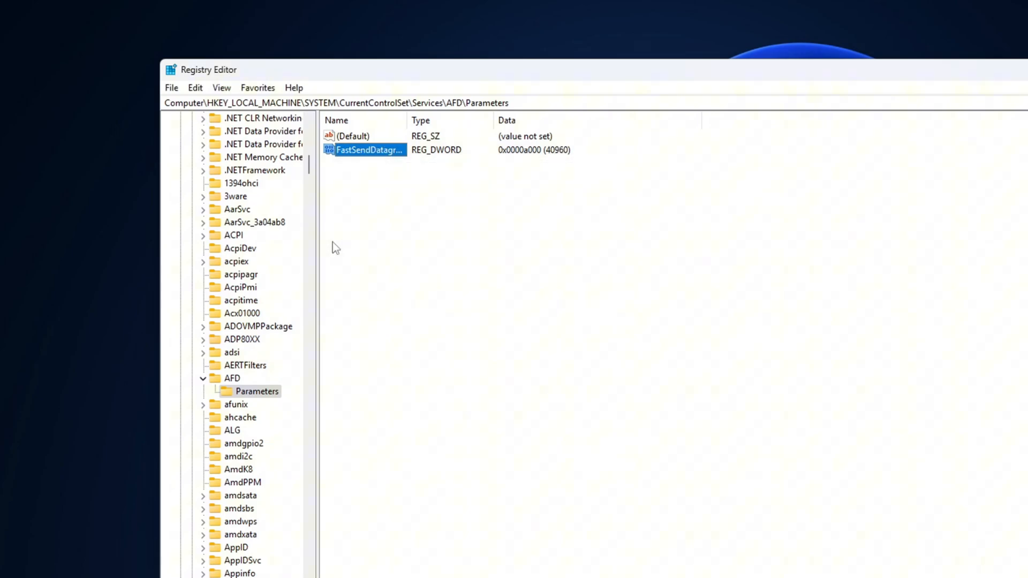
mouse_move(370, 258)
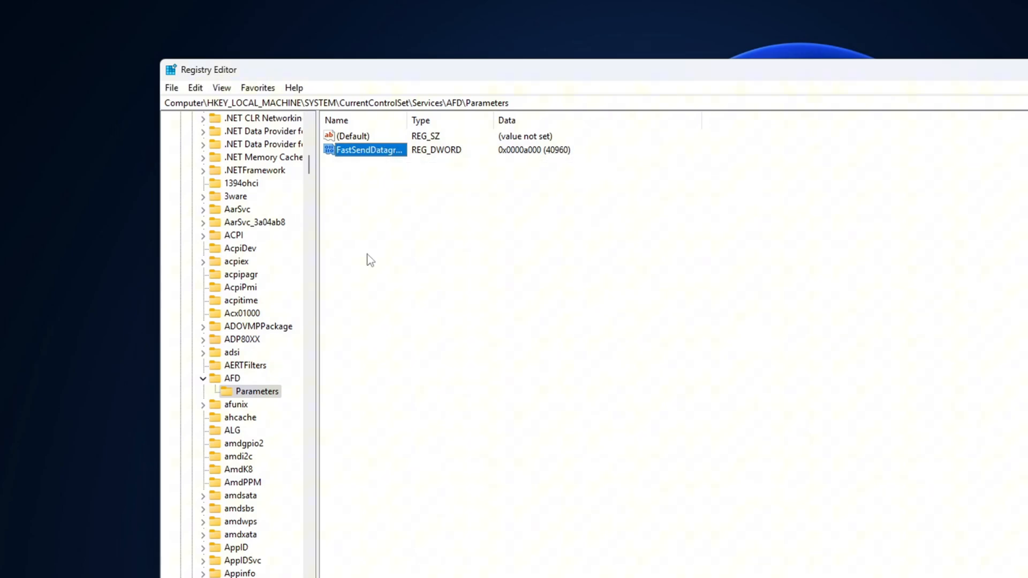
Review the FastSendDatagramThreshold data displayed in decimal base
double_click(369, 150)
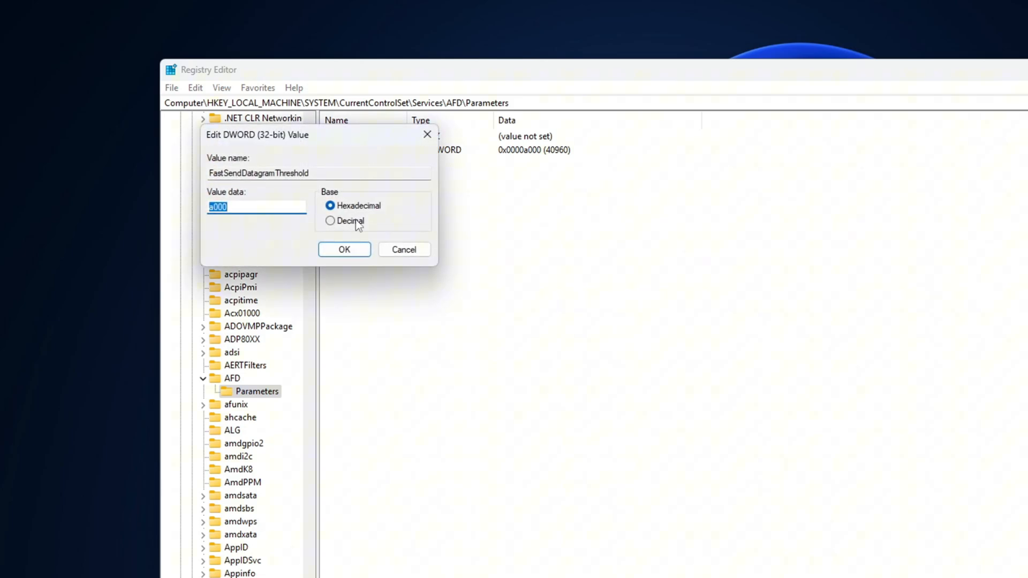
left_click(331, 221)
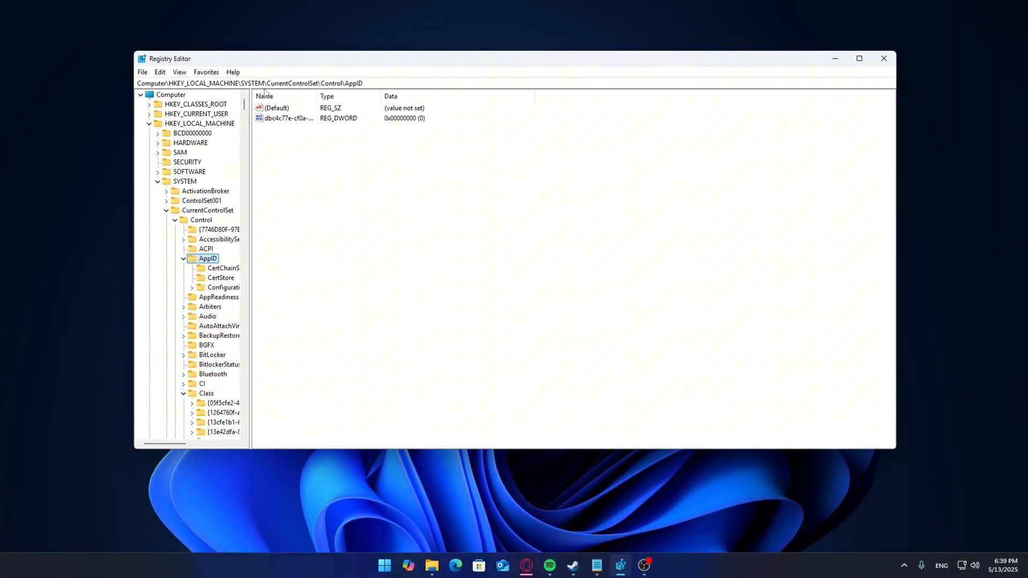
Navigate to Class\{4d36e972-e325-11ce-bfc1-08002be10318} and expand its adapter subkeys 0000–0011
left_click(170, 94)
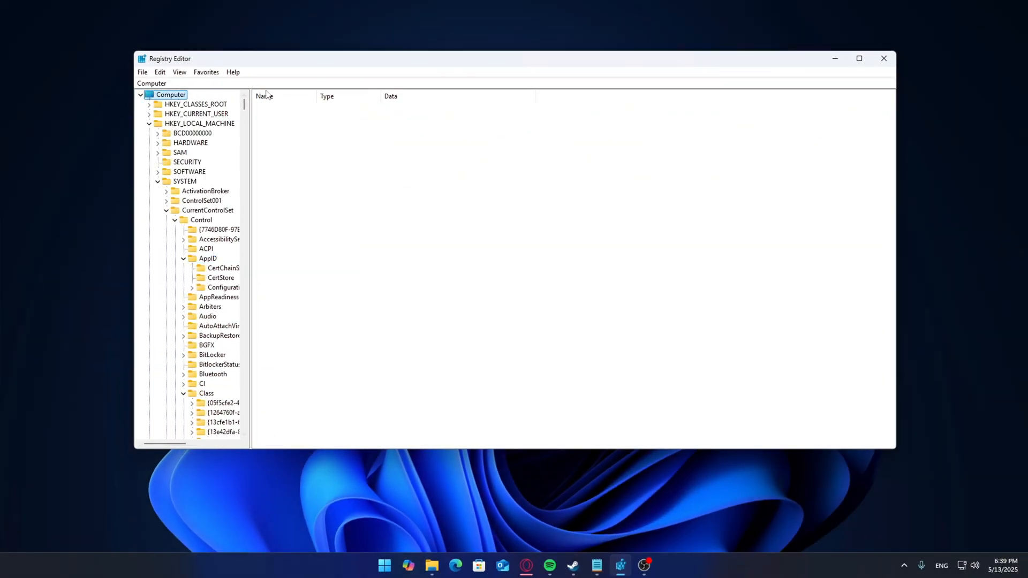
left_click(195, 113)
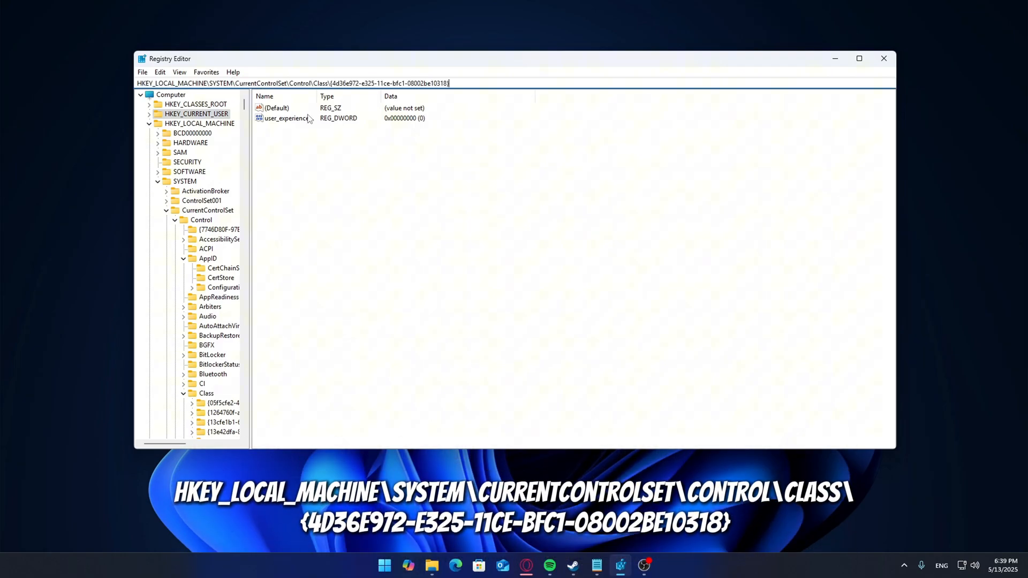
left_click(187, 431)
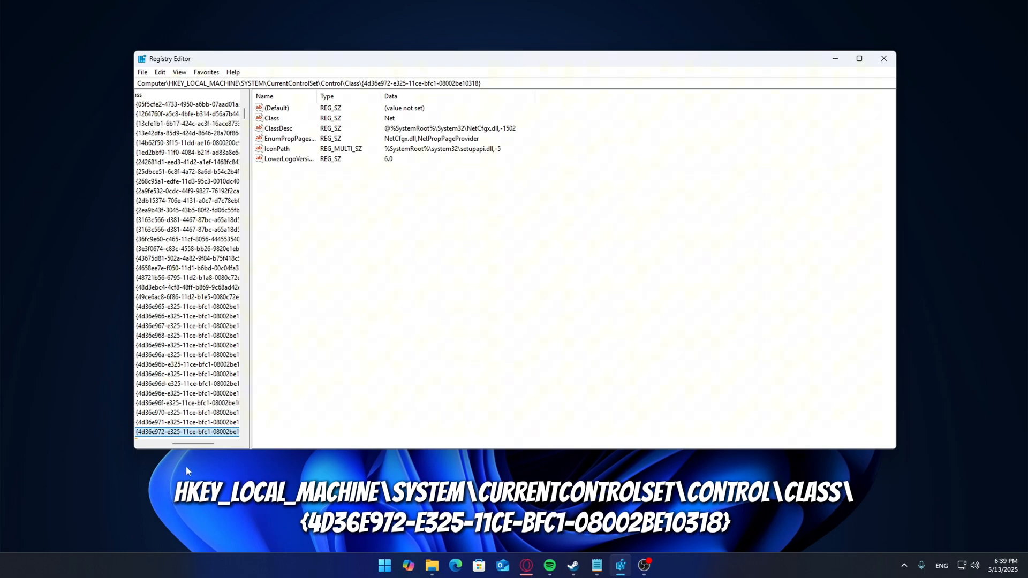
left_click(189, 432)
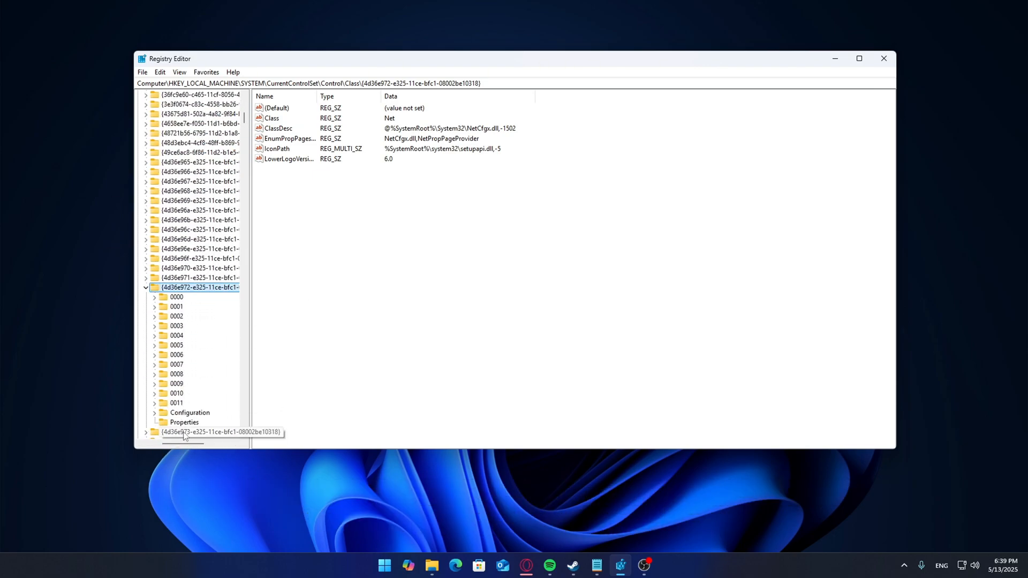
Check DriverDesc across subkeys 0000–0007 and settle on 0002, the Intel Ethernet I217-LM
left_click(177, 297)
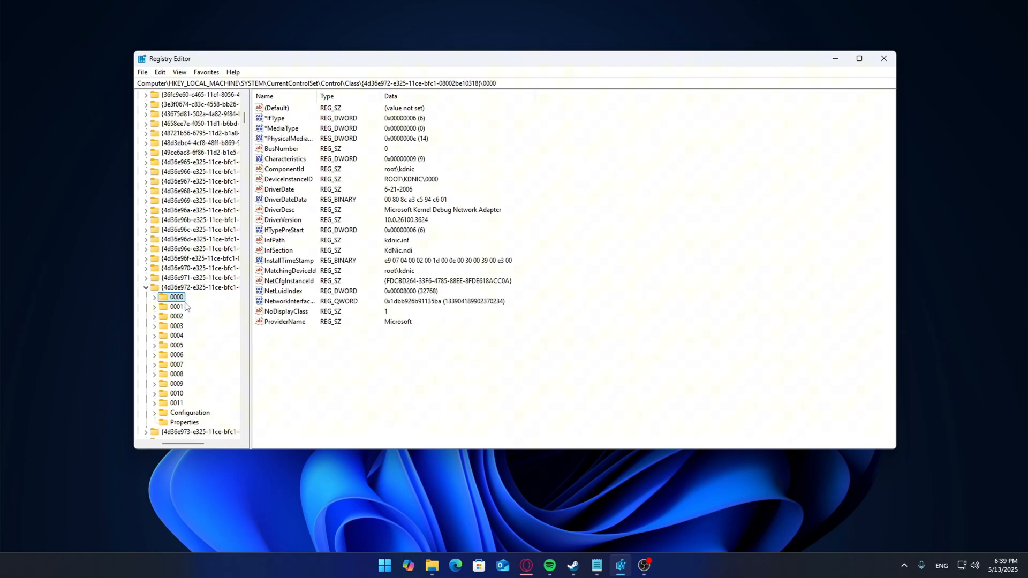
left_click(177, 336)
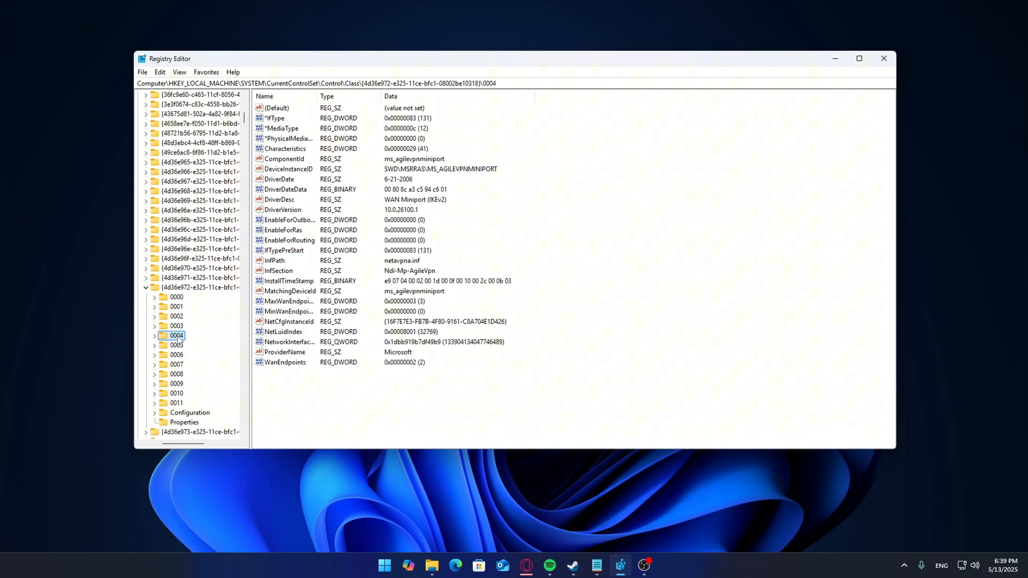
left_click(177, 364)
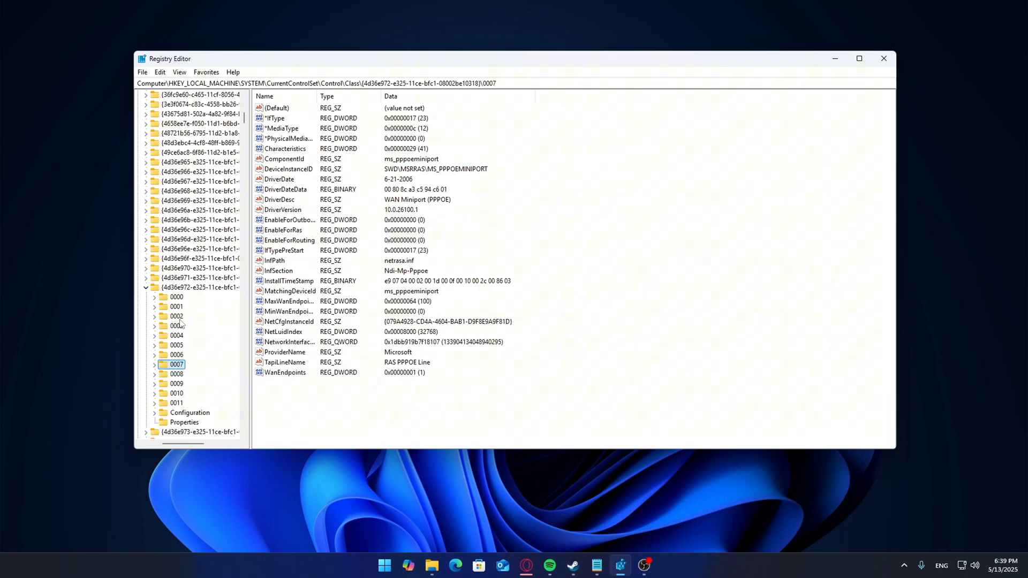
left_click(177, 316)
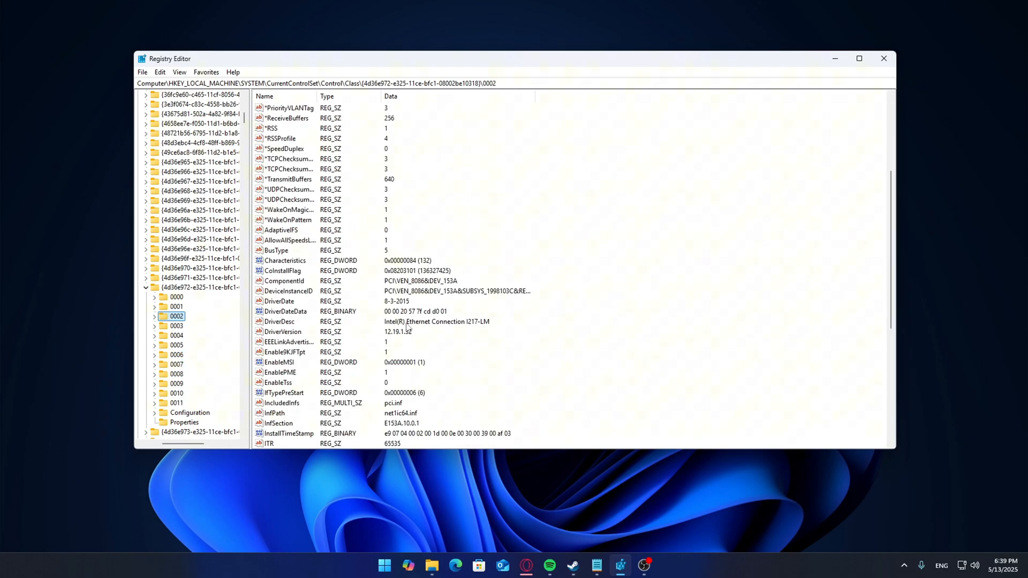
left_click(279, 321)
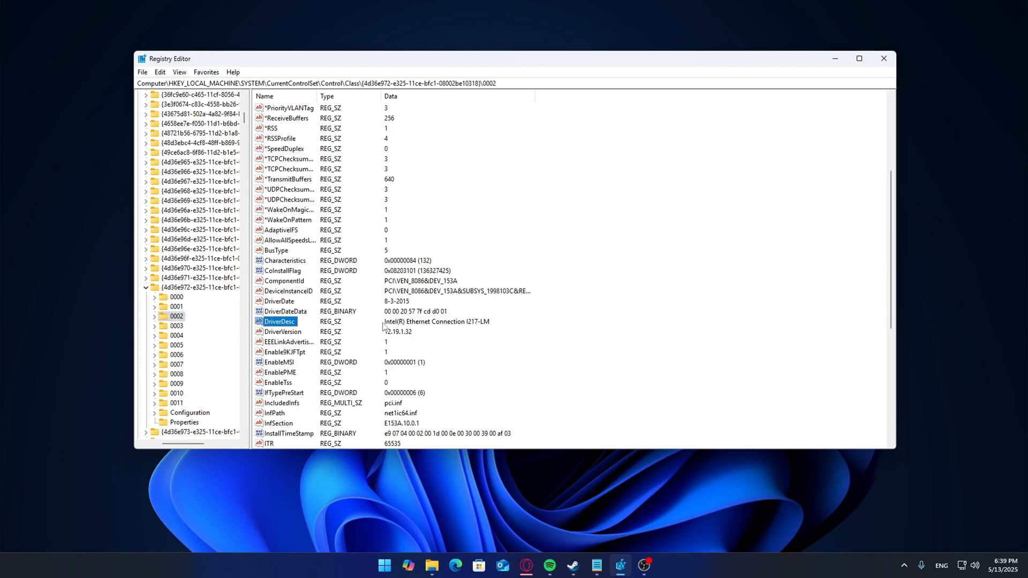
left_click(177, 306)
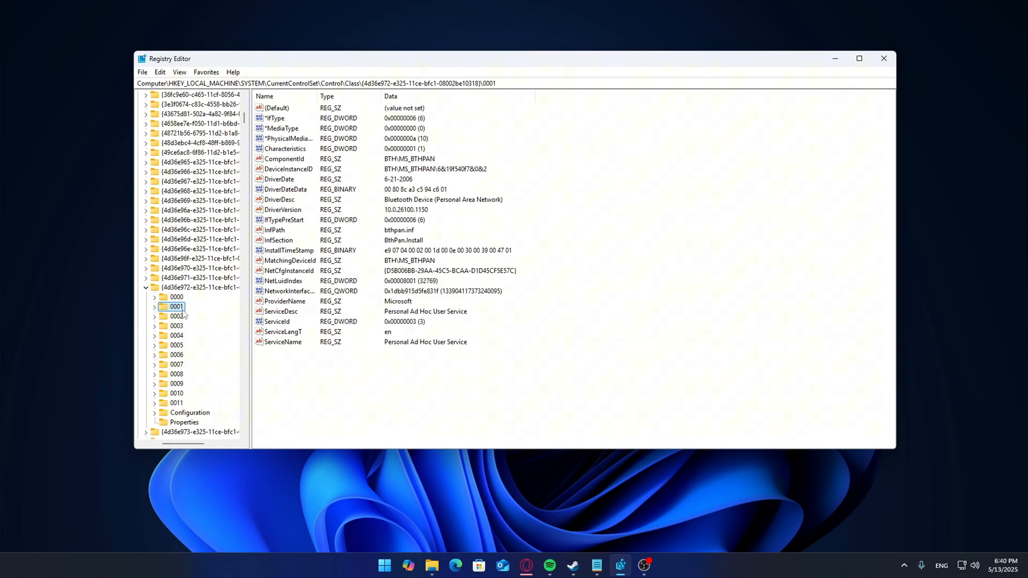
mouse_move(361, 311)
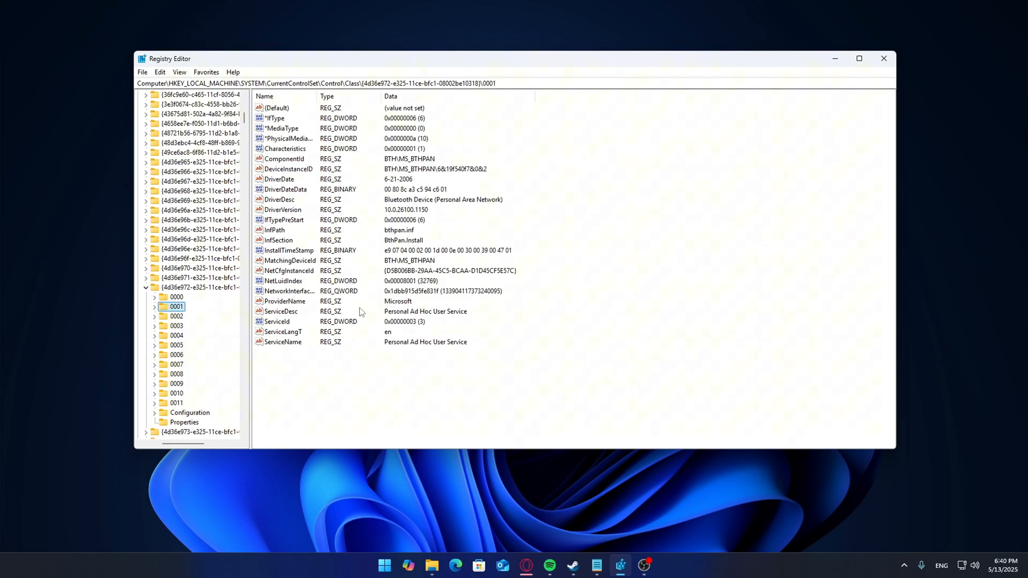
left_click(176, 316)
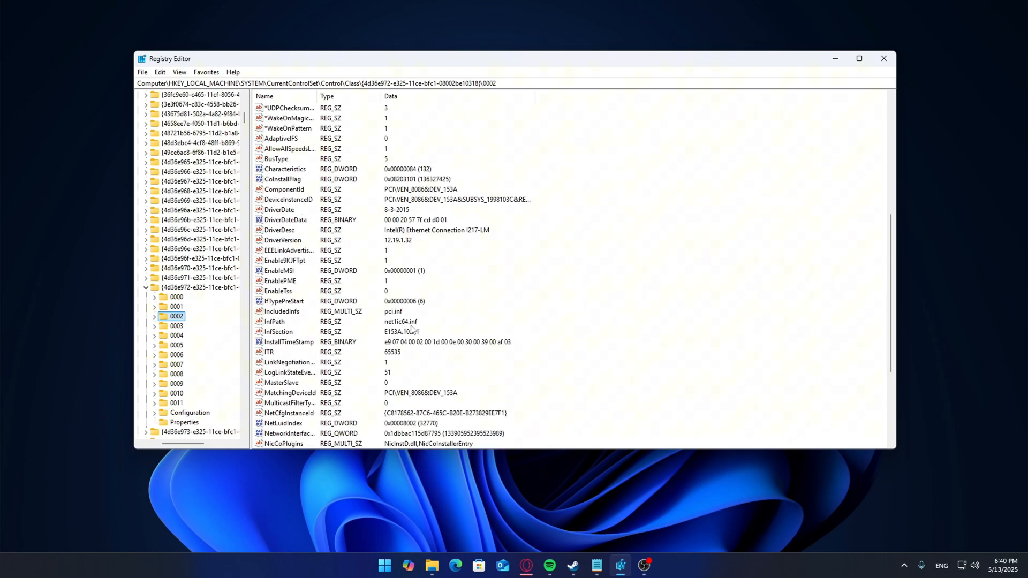
Add a new string value named TransmitBuffers to adapter subkey 0002
scroll("down", 3)
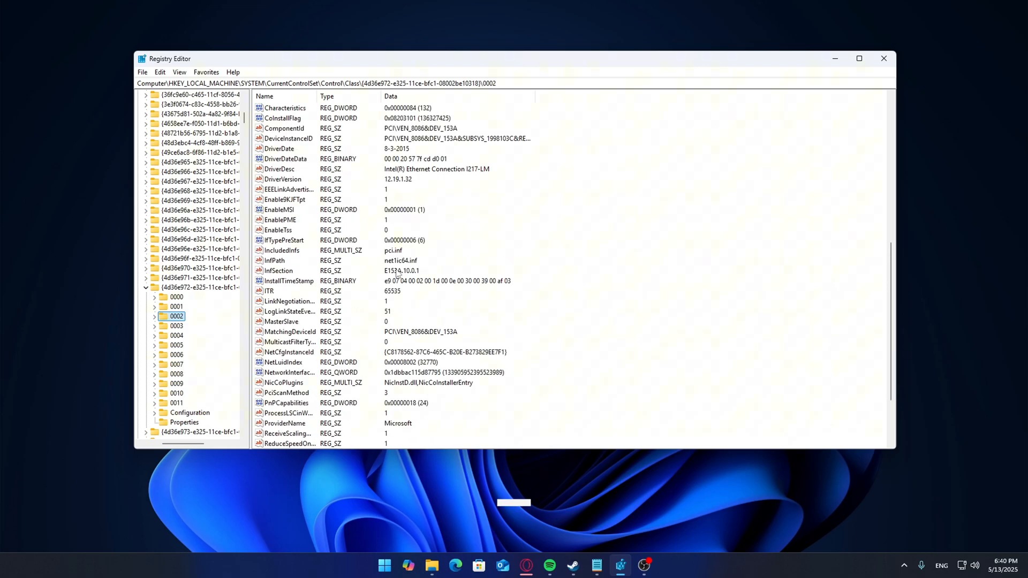
scroll("up", 3)
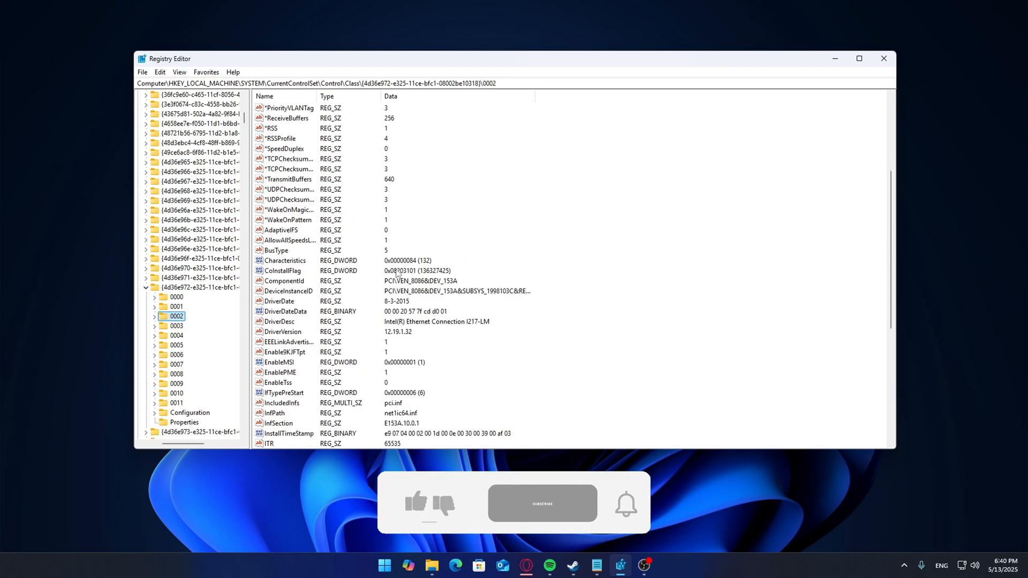
left_click(280, 322)
type("TransmitBuffers")
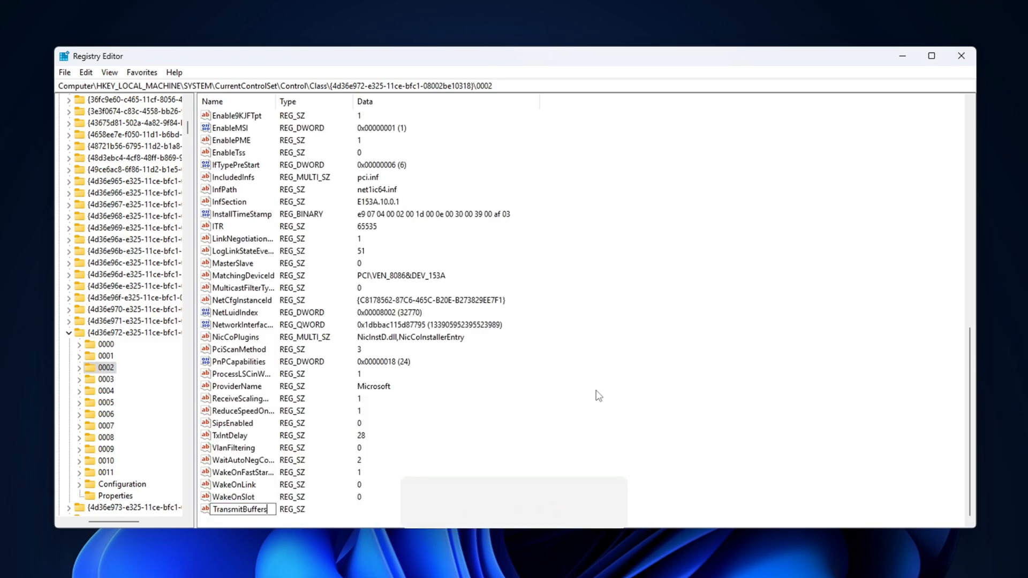
Set TransmitBuffers to 4096 and confirm the ReceiveBuffers string value on the Intel adapter
double_click(239, 510)
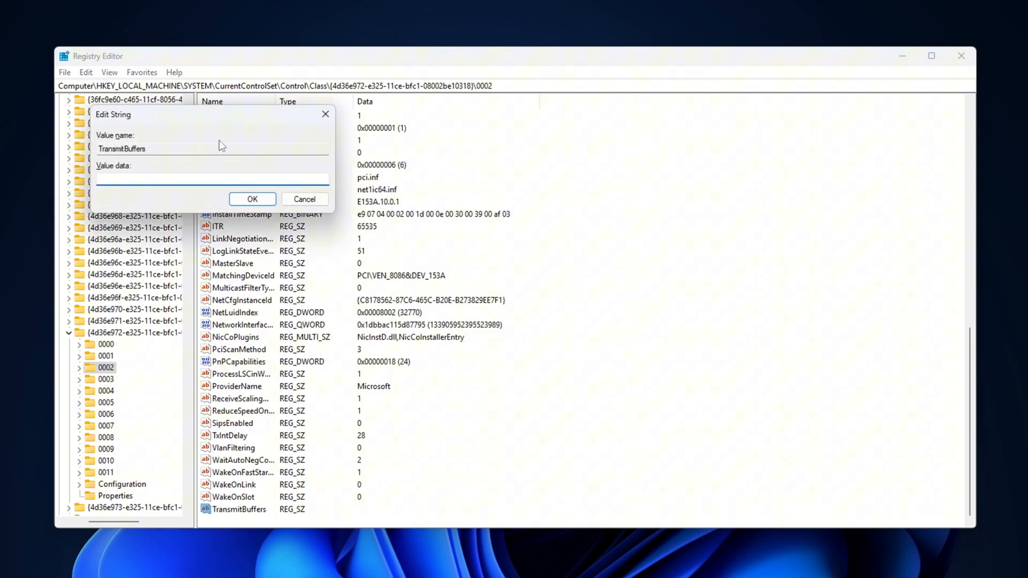
type("4096")
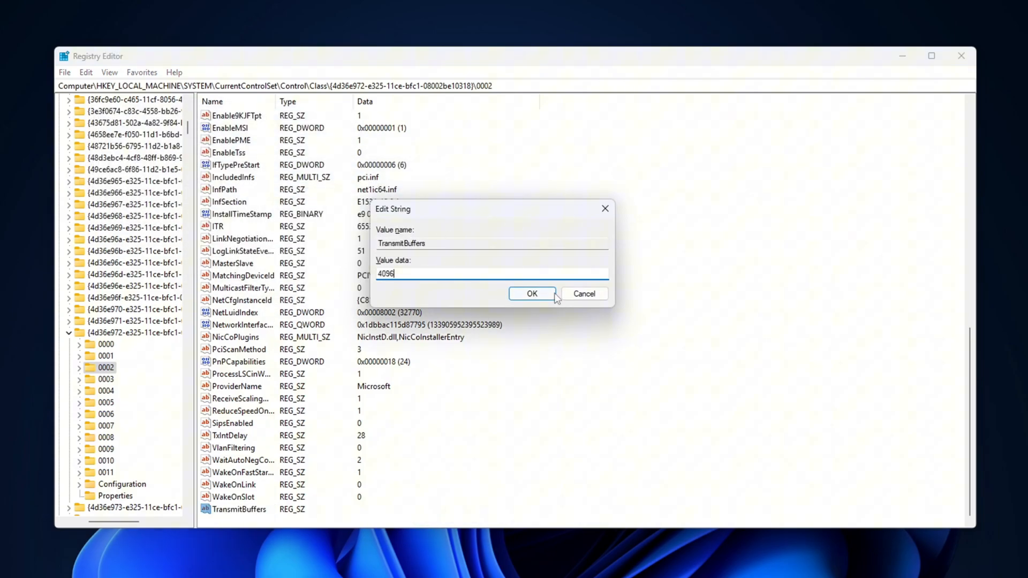
left_click(532, 293)
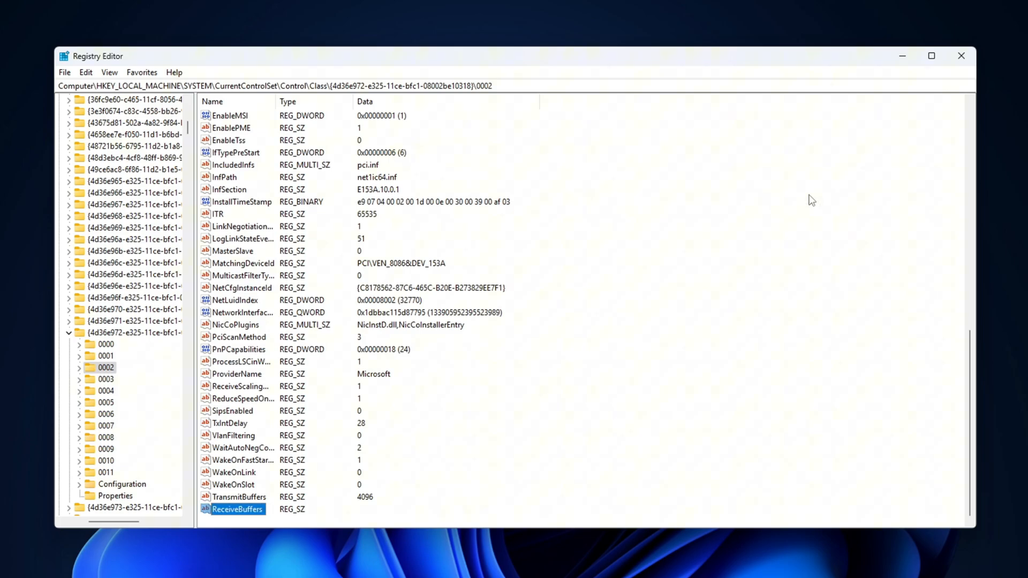
double_click(238, 510)
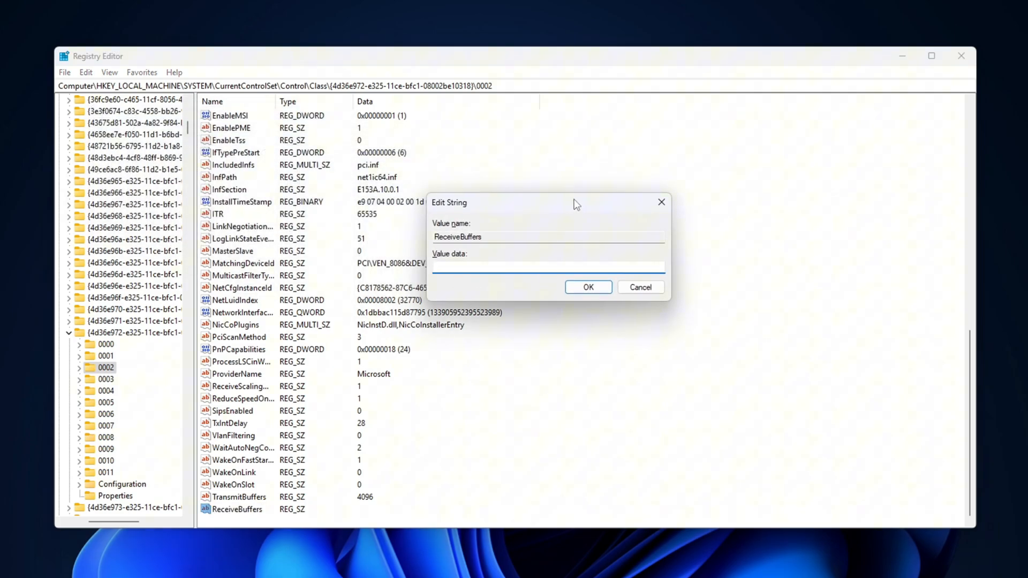
left_click(587, 287)
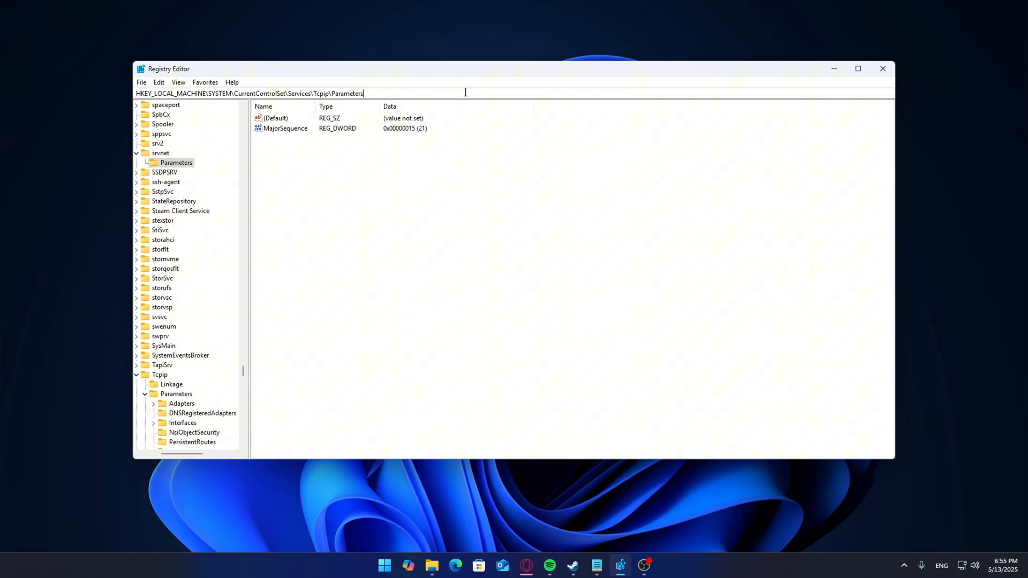
Under Tcpip Parameters, add an RSS DWORD set to 1
left_click(176, 393)
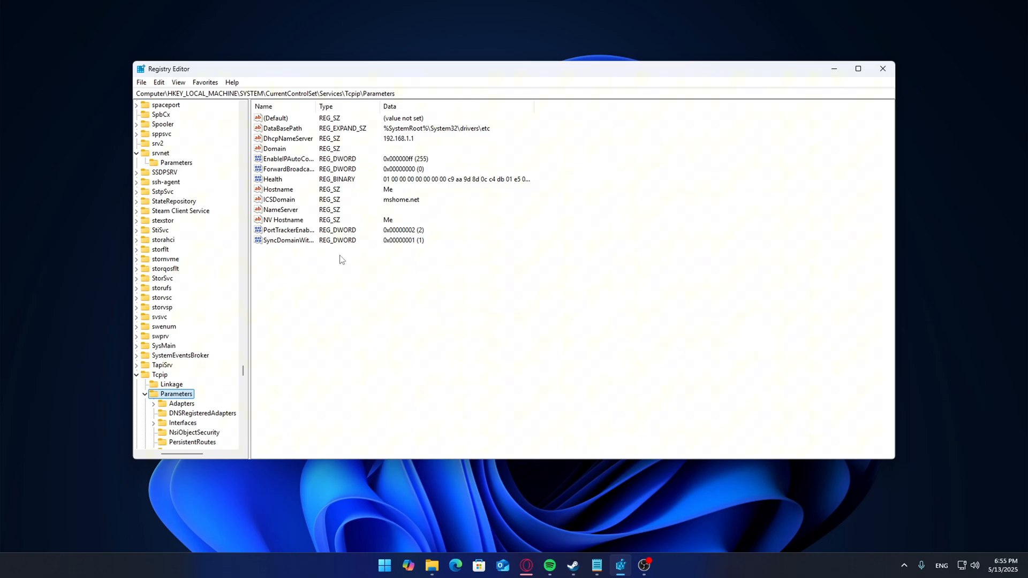
mouse_move(343, 282)
type("RSS")
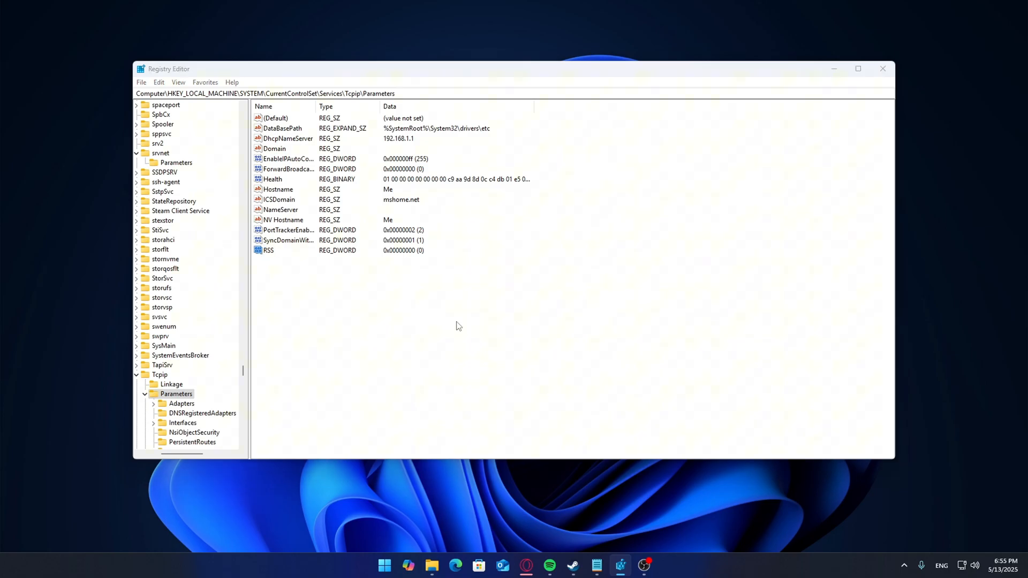
double_click(267, 251)
type("1")
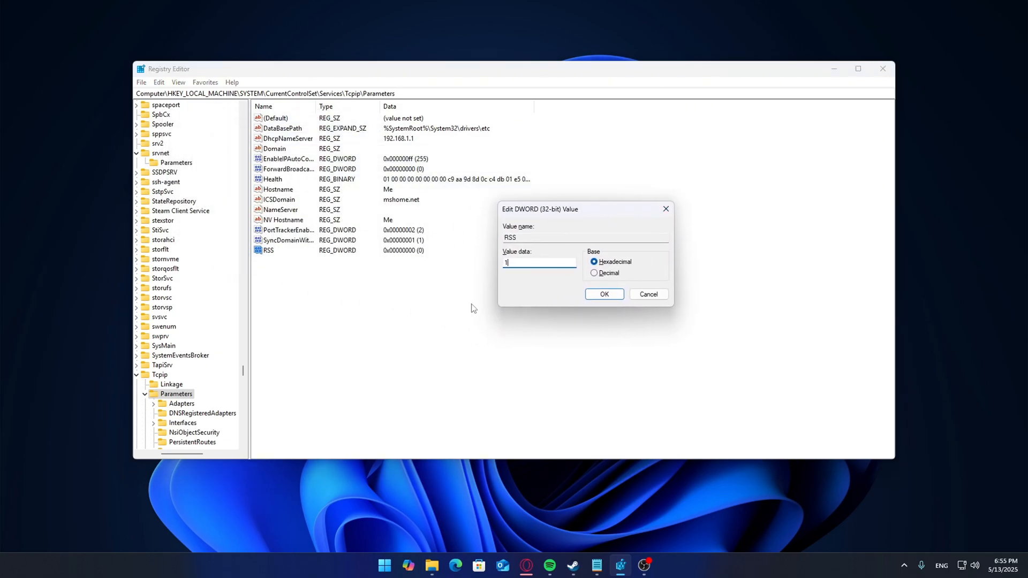
left_click(603, 294)
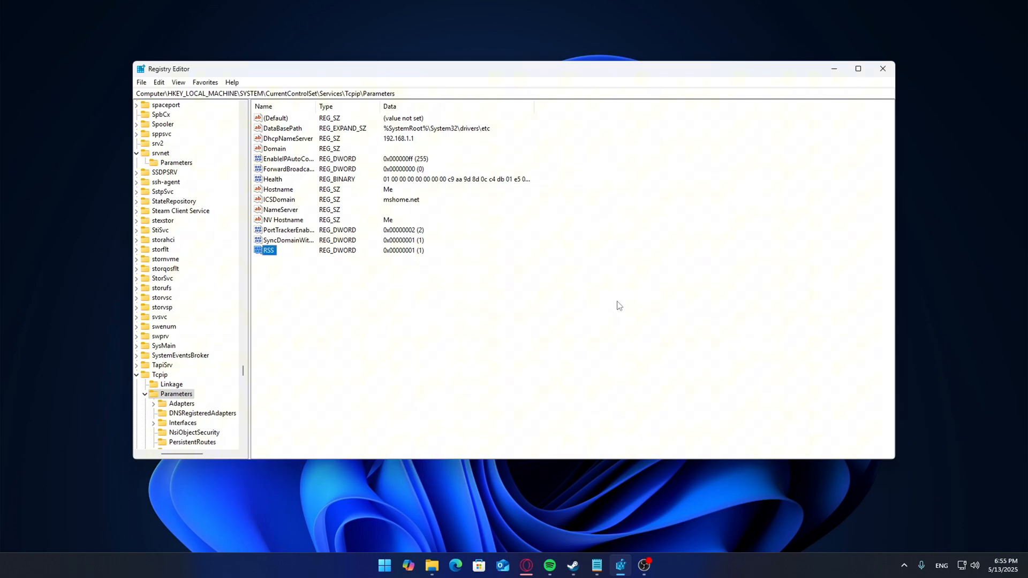
left_click(521, 245)
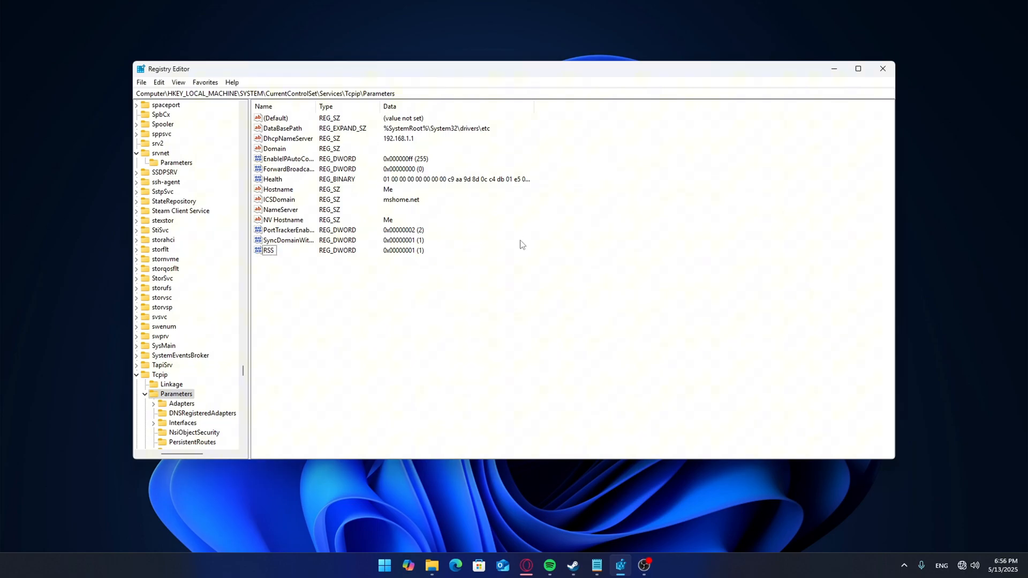
Add an RssProfile DWORD with data 3
right_click(522, 245)
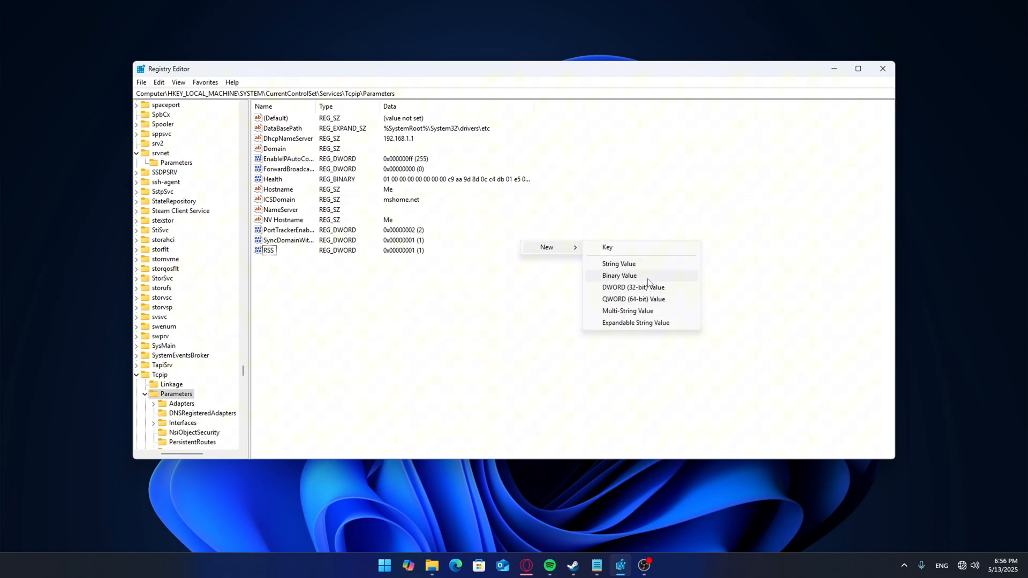
left_click(633, 287)
type("3")
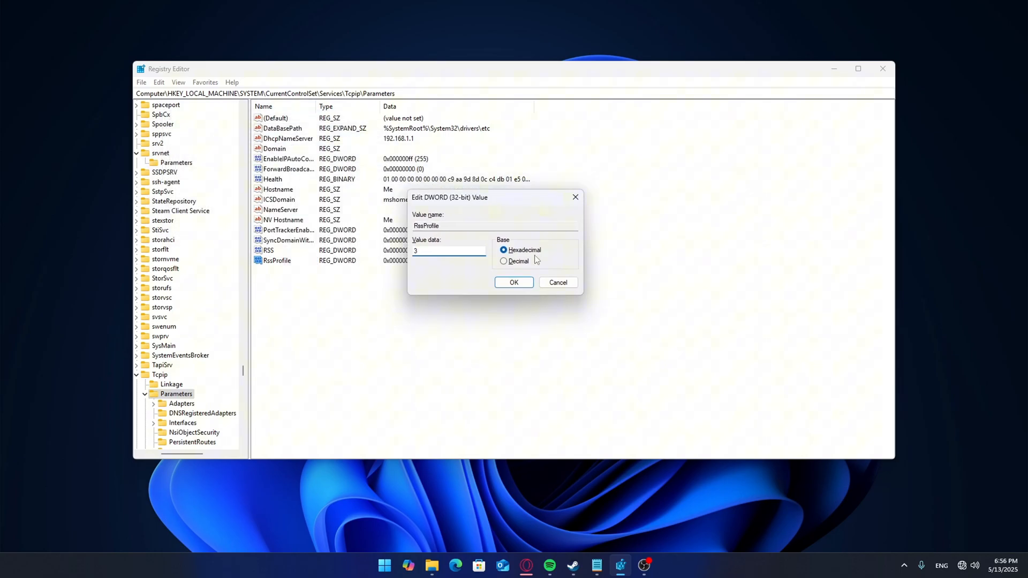
left_click(515, 282)
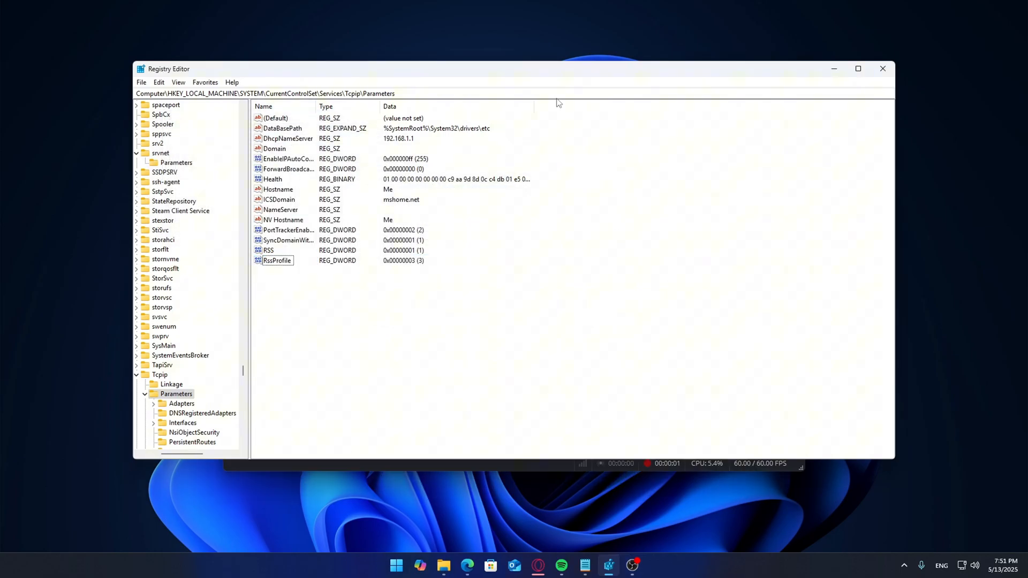
Add an RSSQ DWORD set to 3 under Tcpip Parameters
right_click(496, 428)
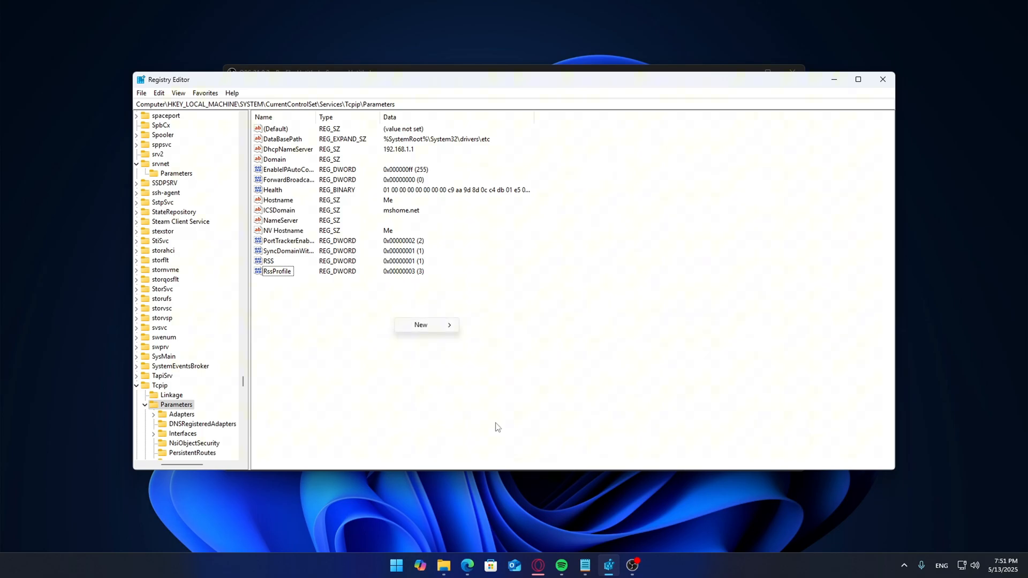
left_click(420, 324)
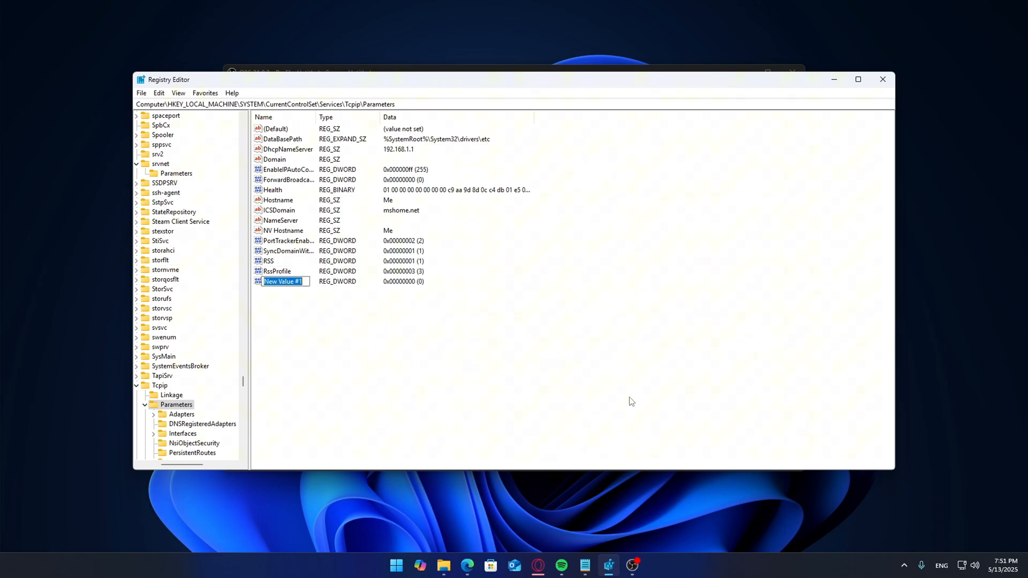
double_click(283, 281)
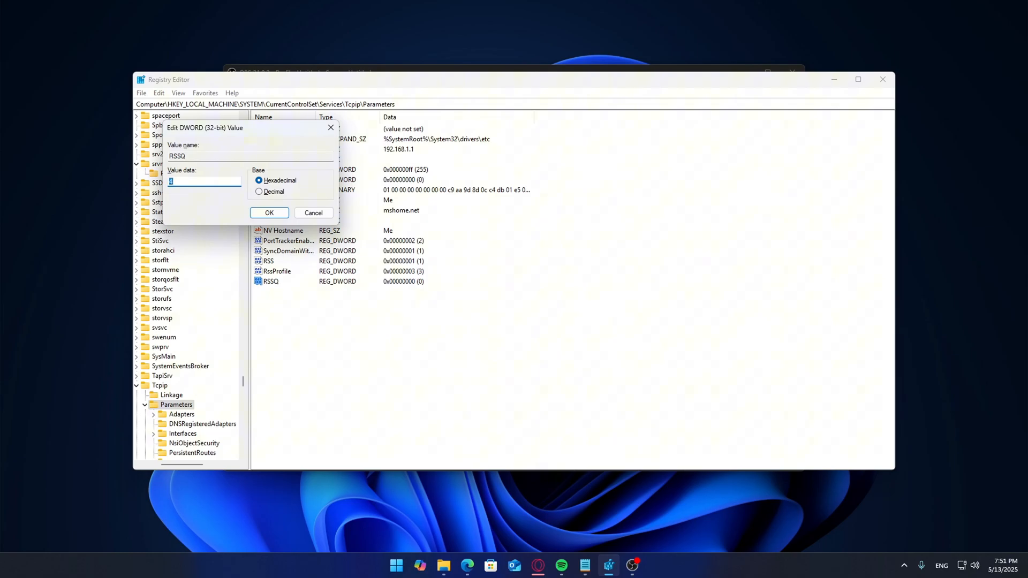
type("3")
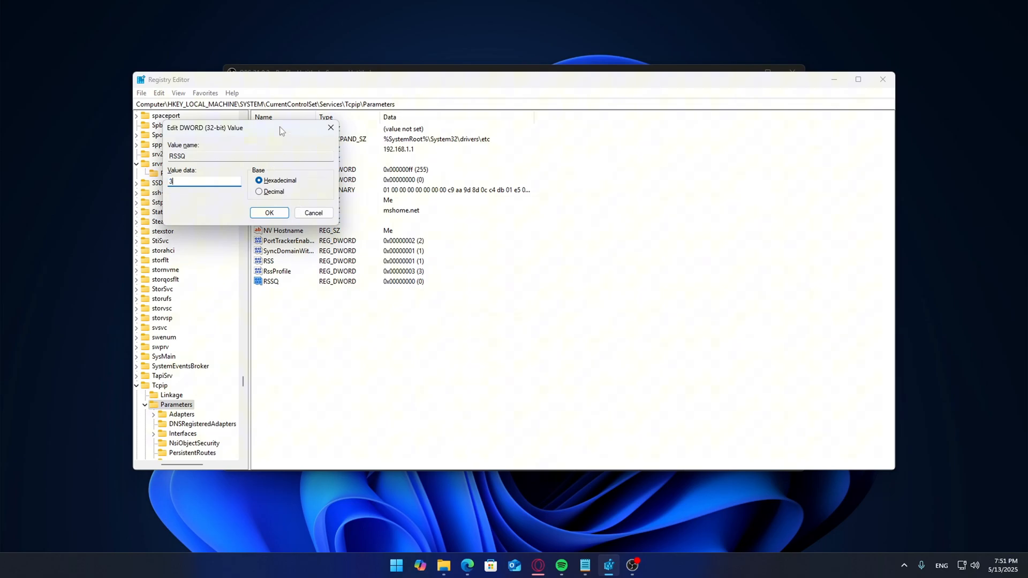
left_click(269, 212)
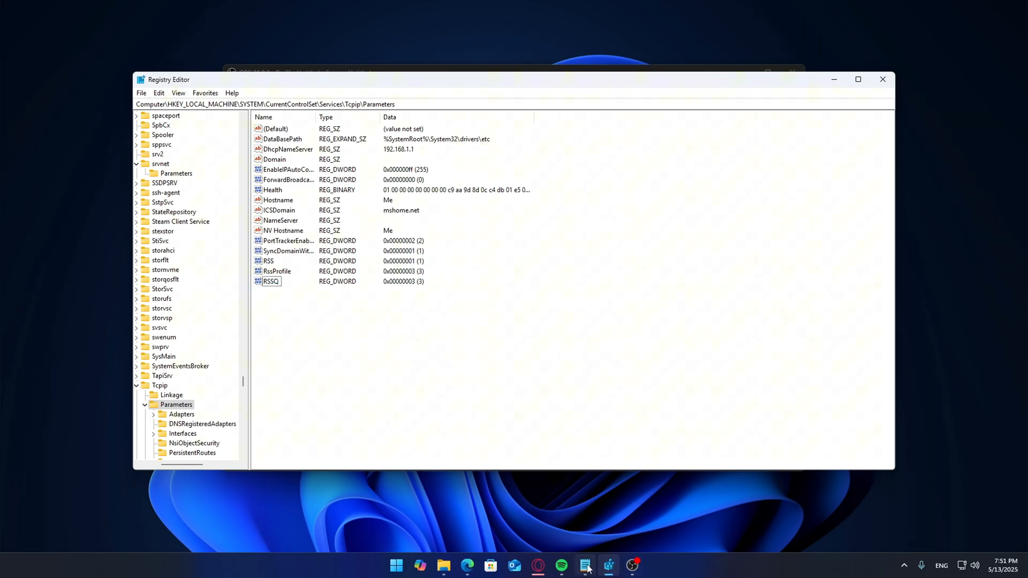
mouse_move(373, 323)
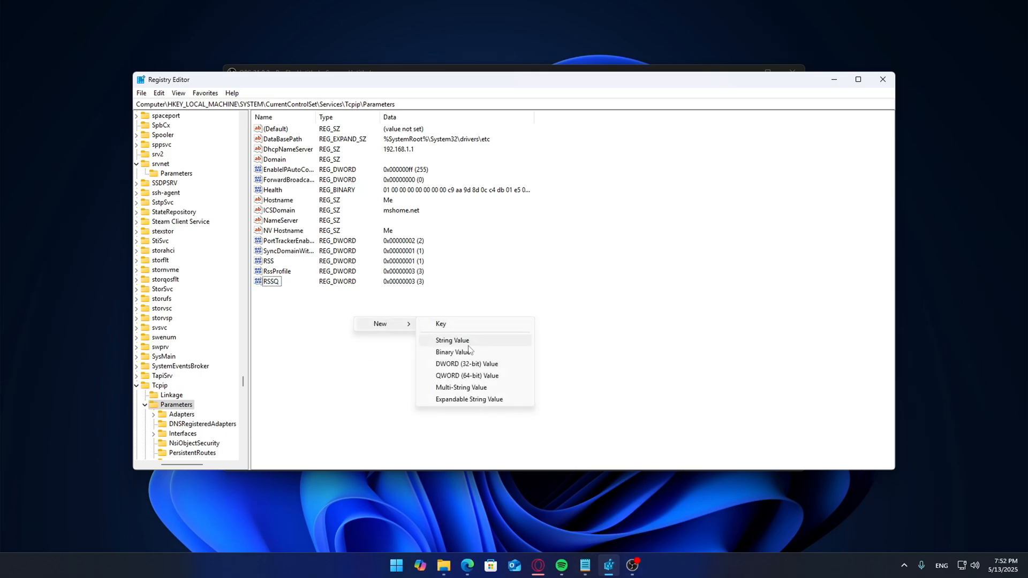
left_click(467, 364)
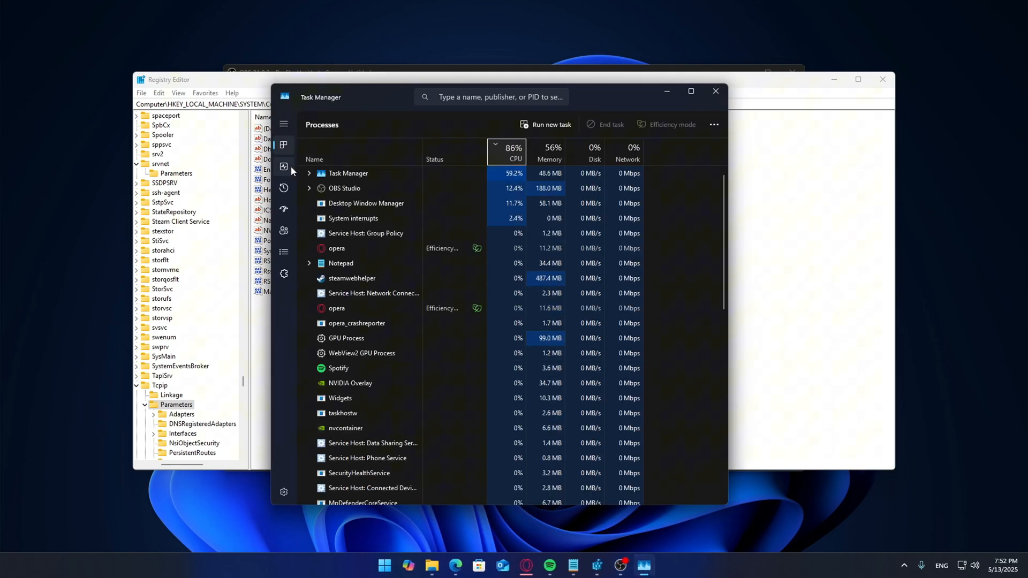
Check the CPU details in Task Manager's Performance view
left_click(284, 166)
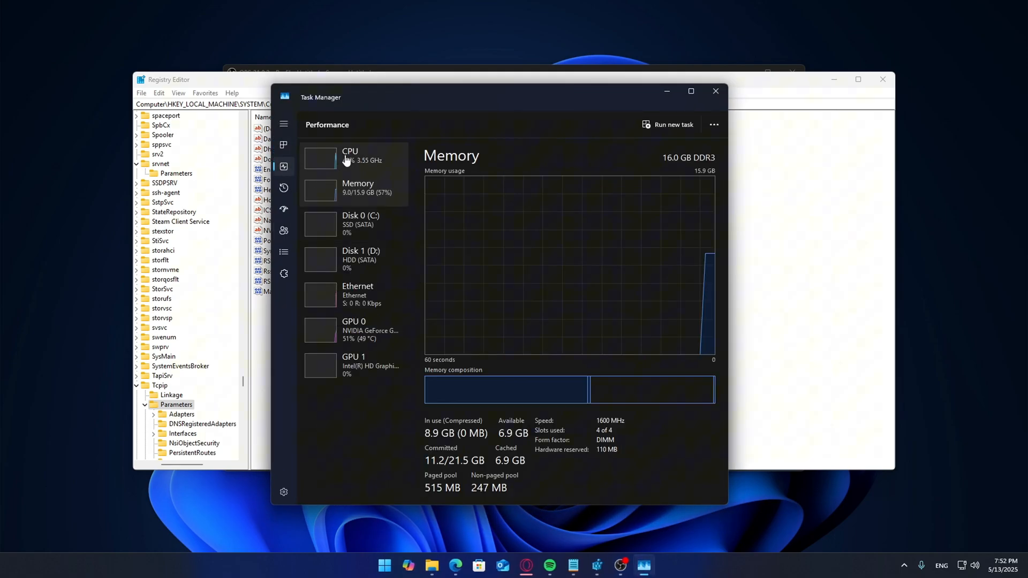
left_click(352, 155)
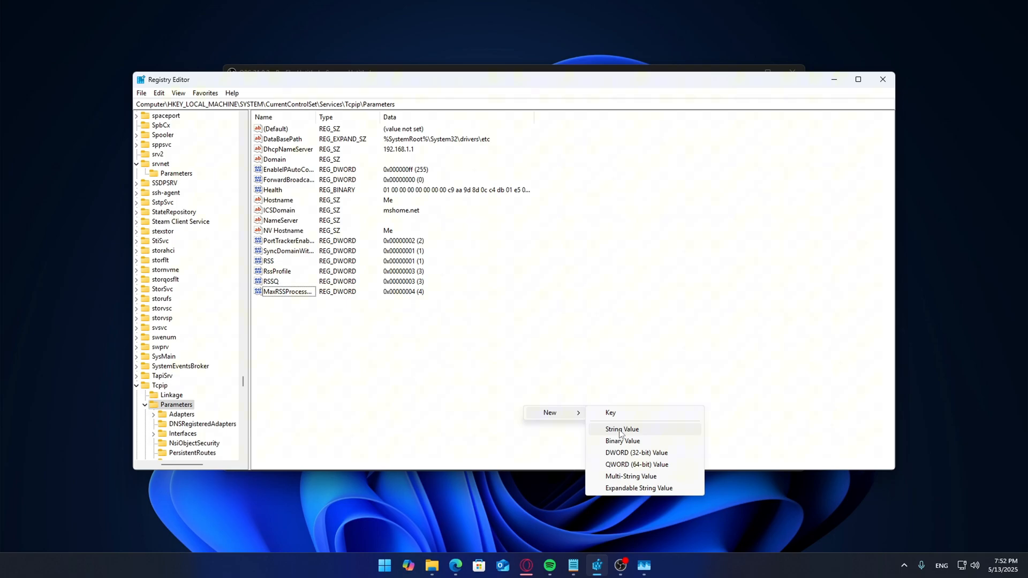
Add a MaxProcNumber DWORD set to 2 under Tcpip Parameters
left_click(637, 452)
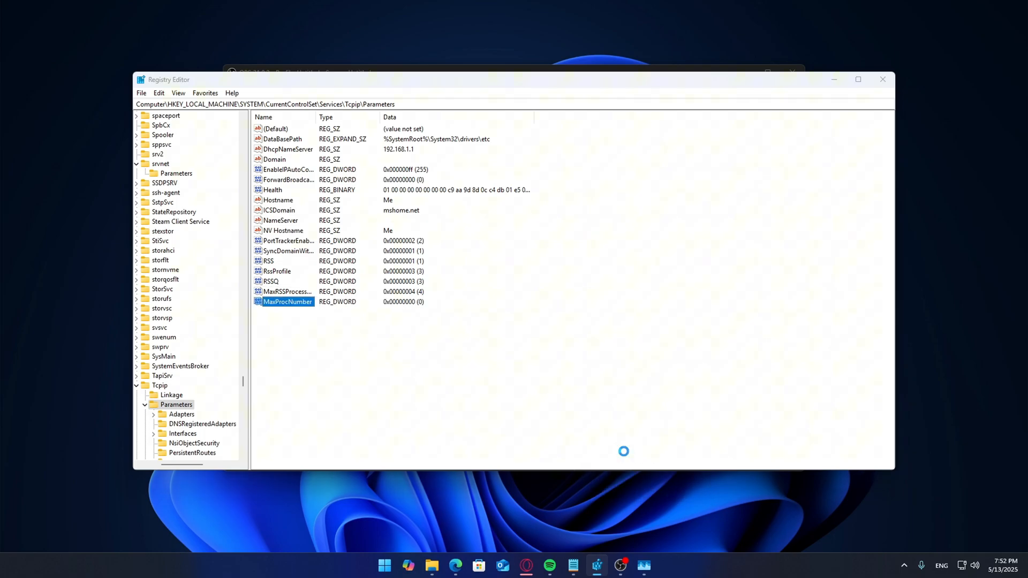
double_click(287, 302)
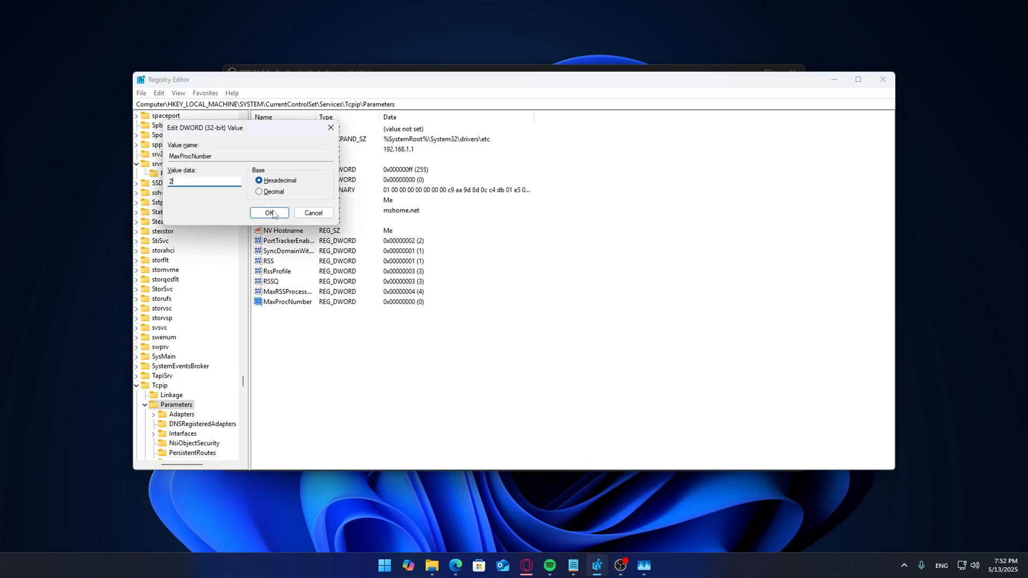
left_click(268, 212)
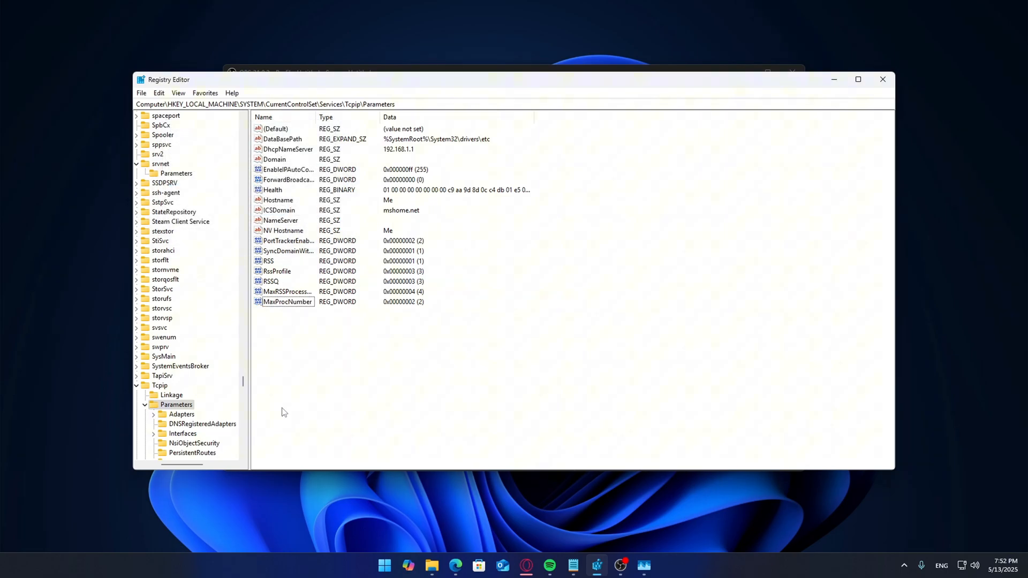
left_click(163, 202)
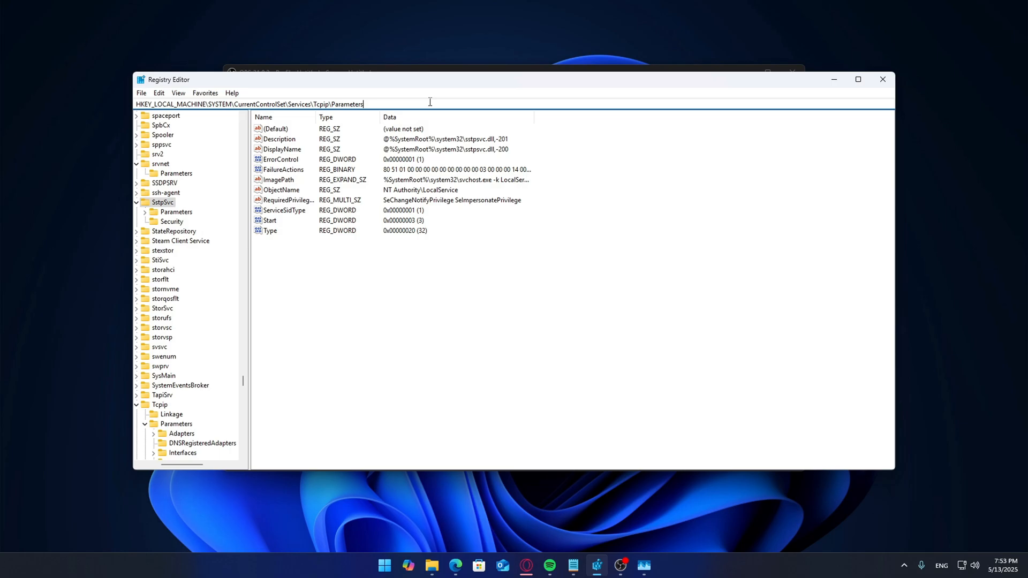
Add FlowControl, InterruptModeration and FlowControlCap DWORDs set to 0 under Tcpip Parameters
left_click(176, 424)
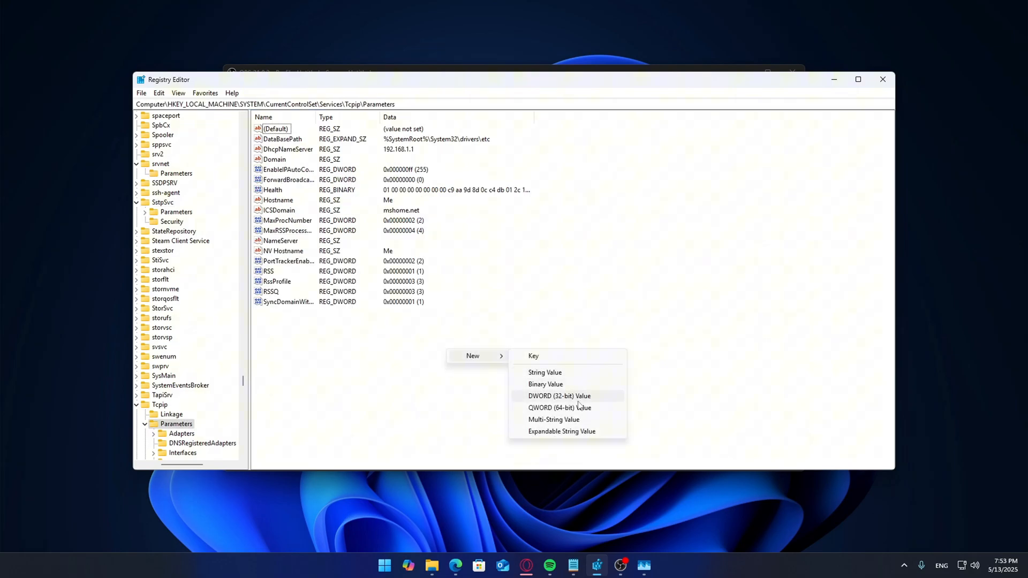
left_click(559, 395)
type("FlowControl")
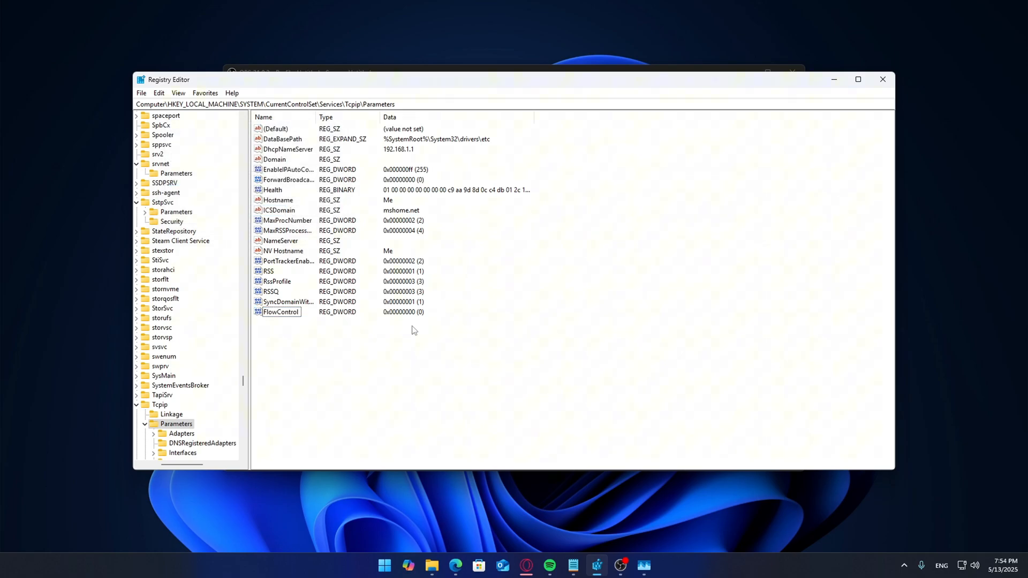
mouse_move(414, 386)
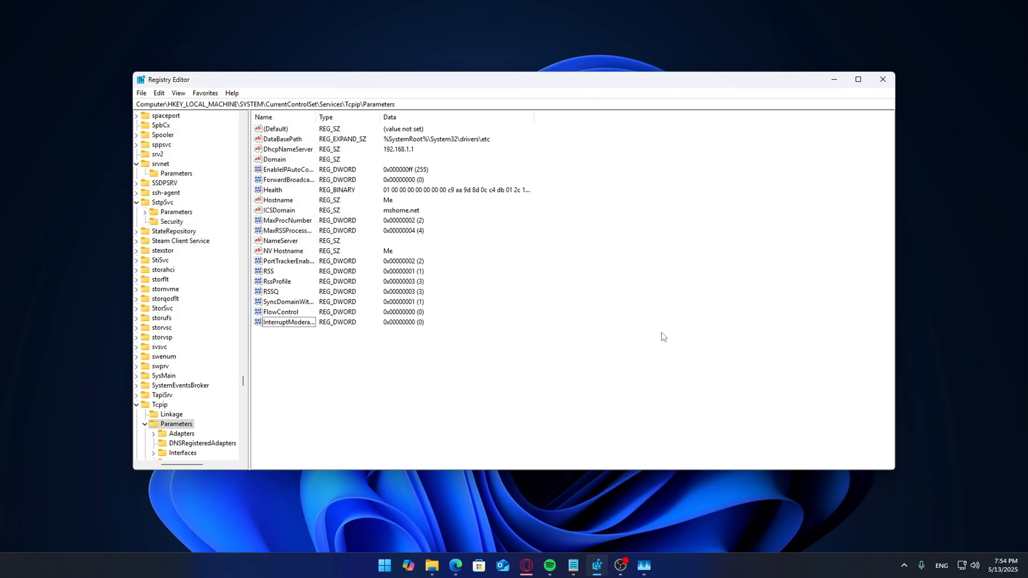
right_click(516, 354)
type("FlowControlCap")
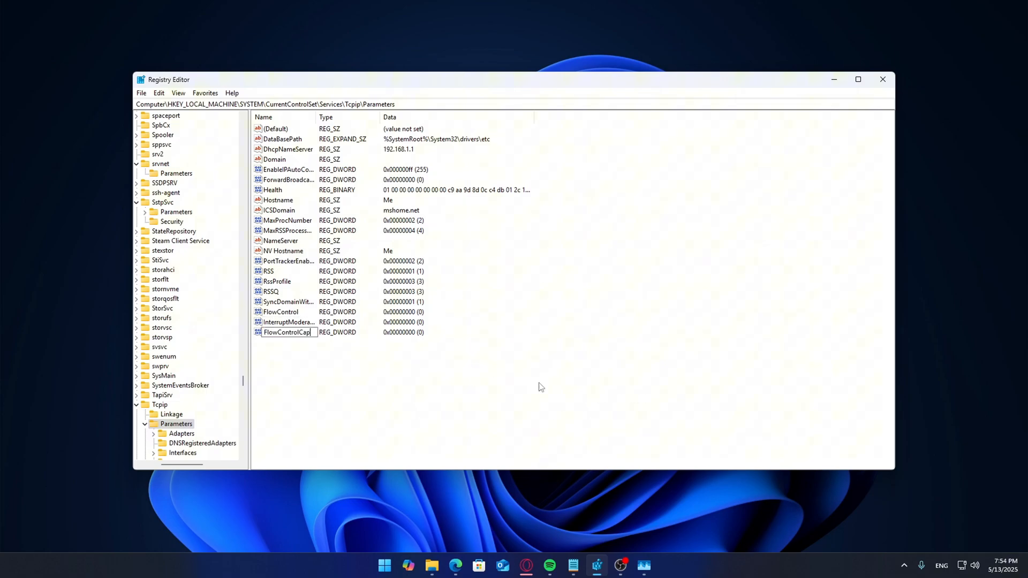
double_click(287, 332)
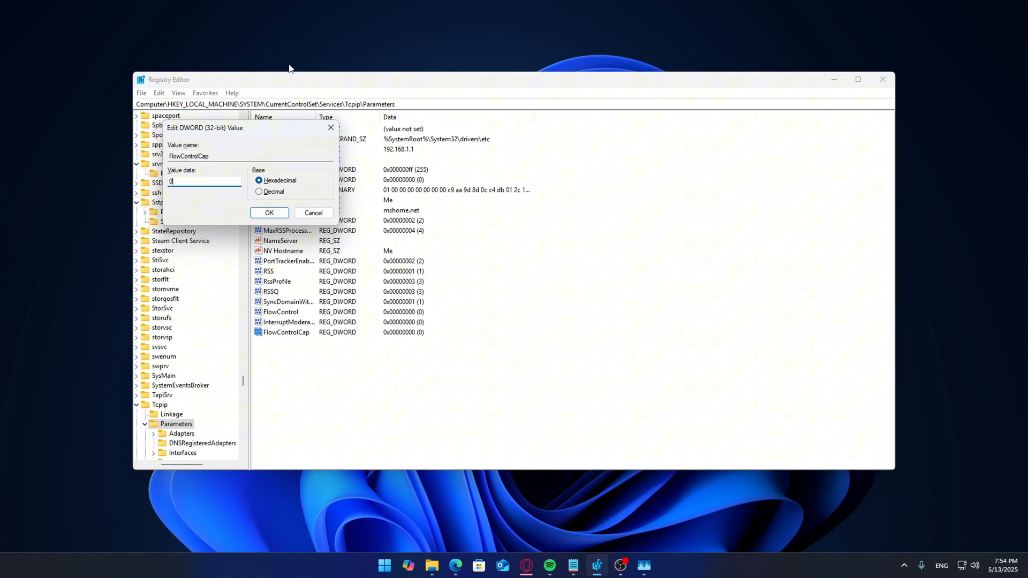
left_click(269, 212)
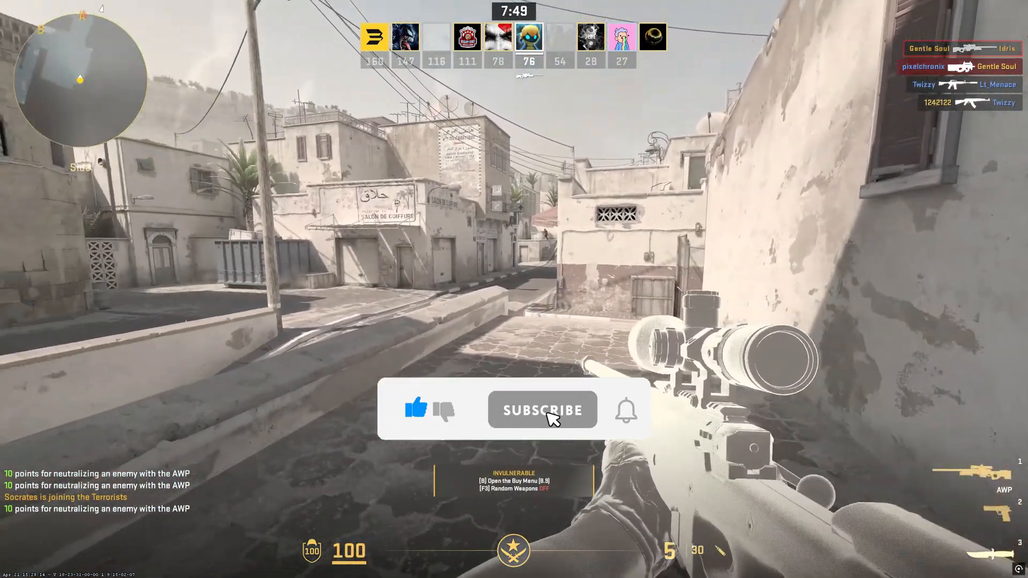
left_click(542, 410)
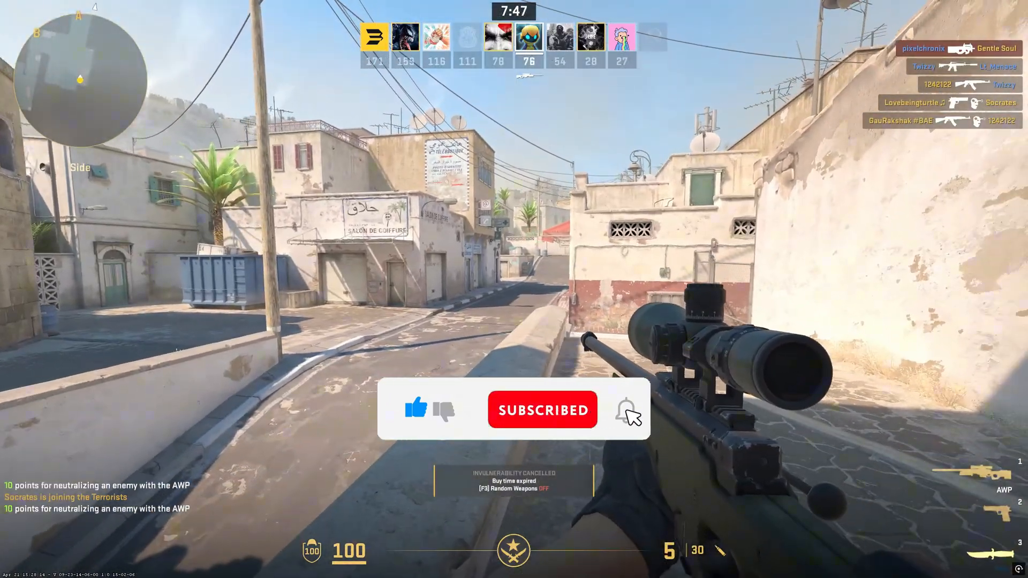